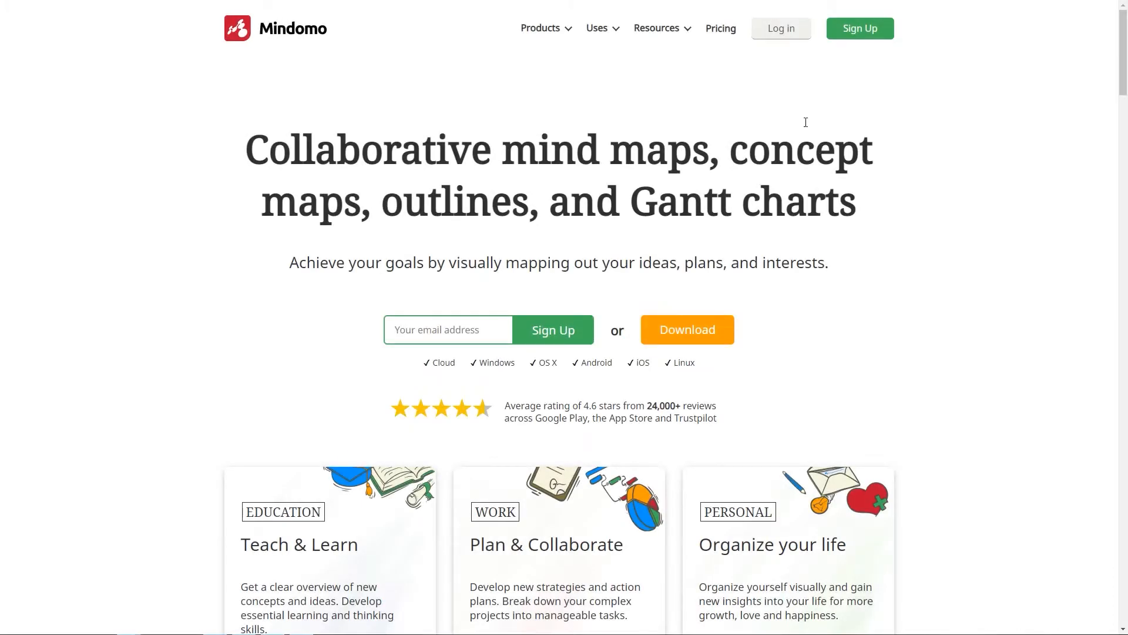
- Log in to the Mindomo account and start a new Gantt chart from the gallery
{"action": "left_click", "coordinate": [780, 28]}
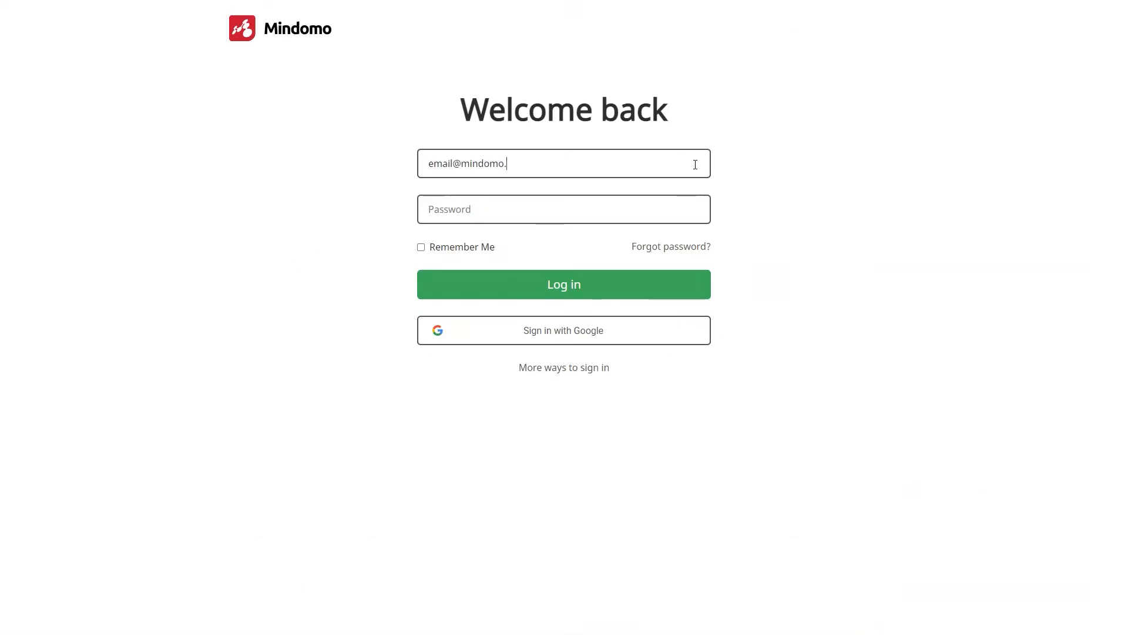
{"action": "left_click", "coordinate": [563, 284]}
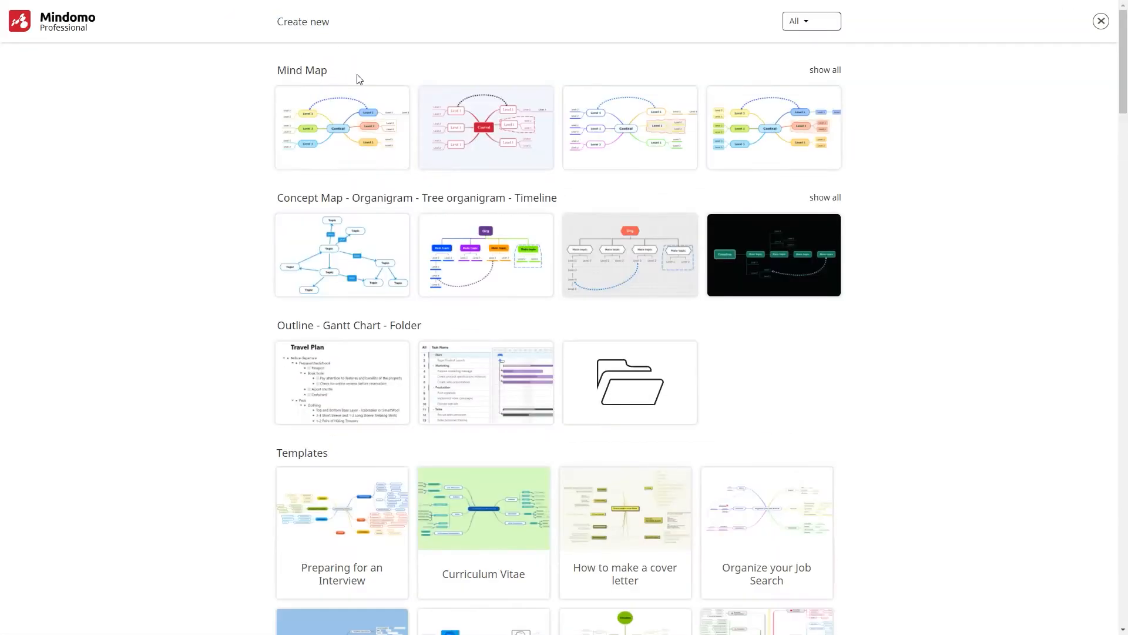
{"action": "left_click", "coordinate": [485, 382]}
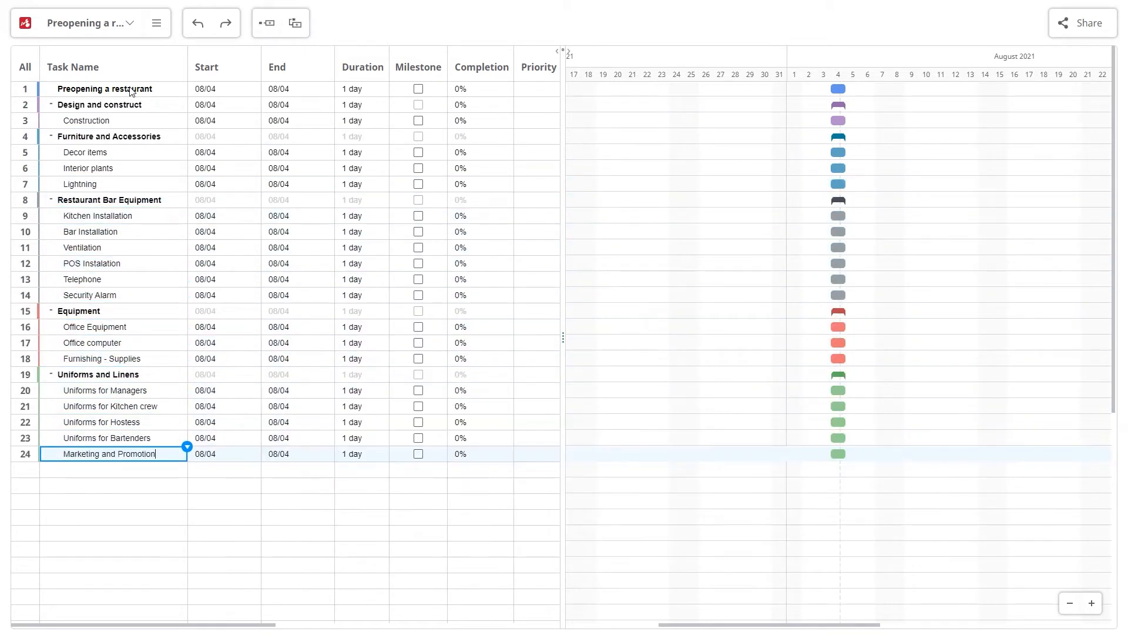
- Add the Marketing and Promotion group with Logo and Name, Menu Layout & Printing, Advertising
{"action": "right_click", "coordinate": [111, 453]}
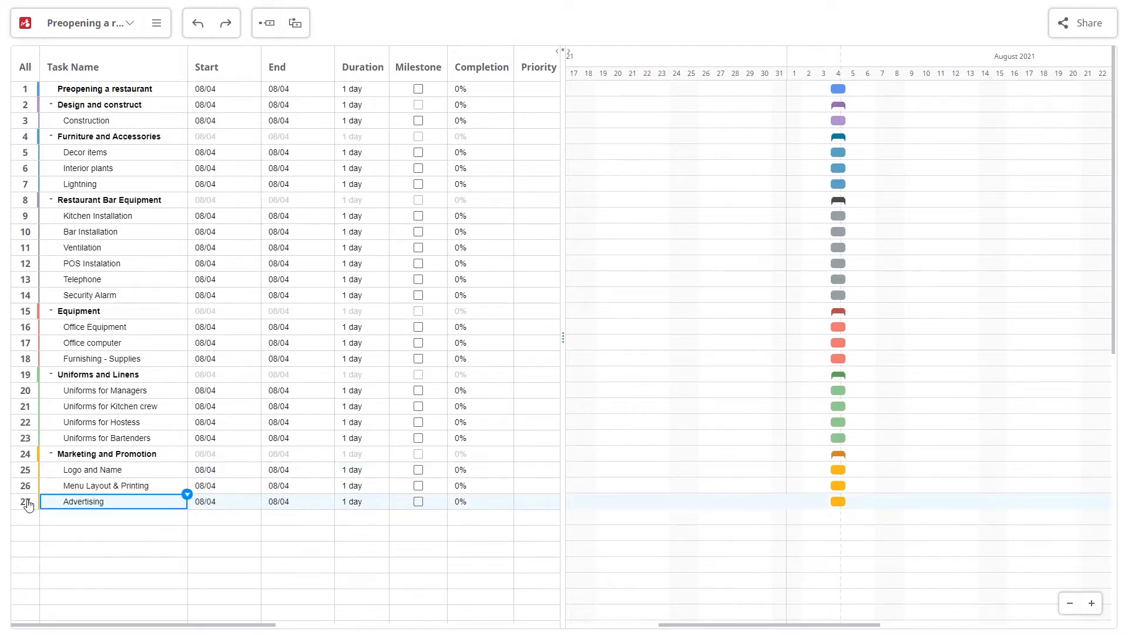
{"action": "mouse_move", "coordinate": [141, 306]}
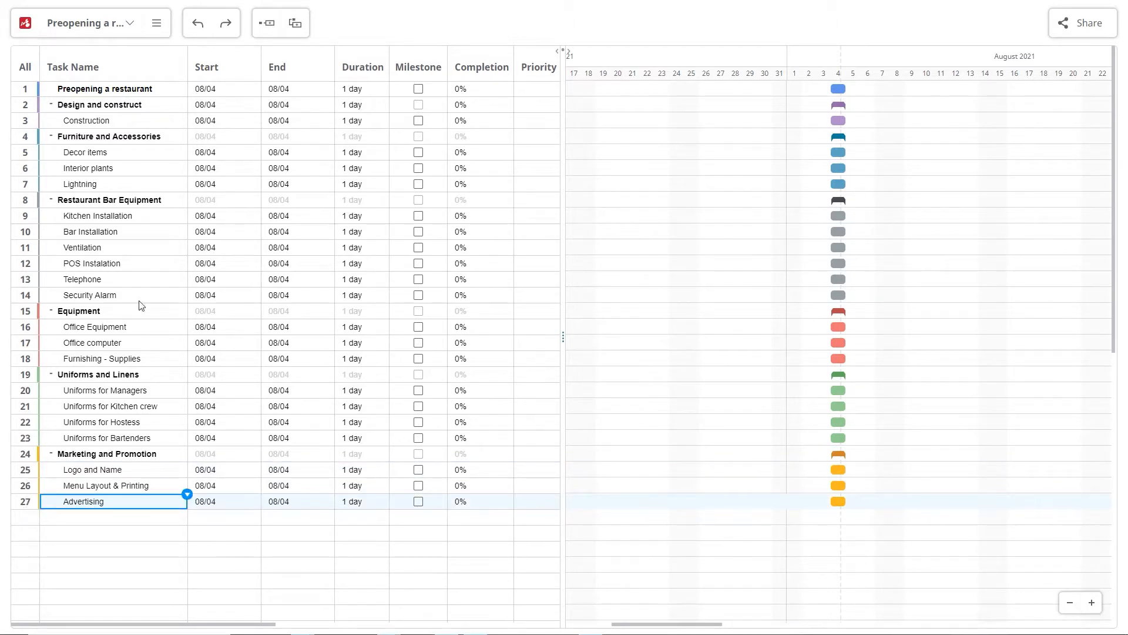
- Set Preopening a restaurant to run from August 2 to November 30 (87 days)
{"action": "left_click", "coordinate": [252, 88]}
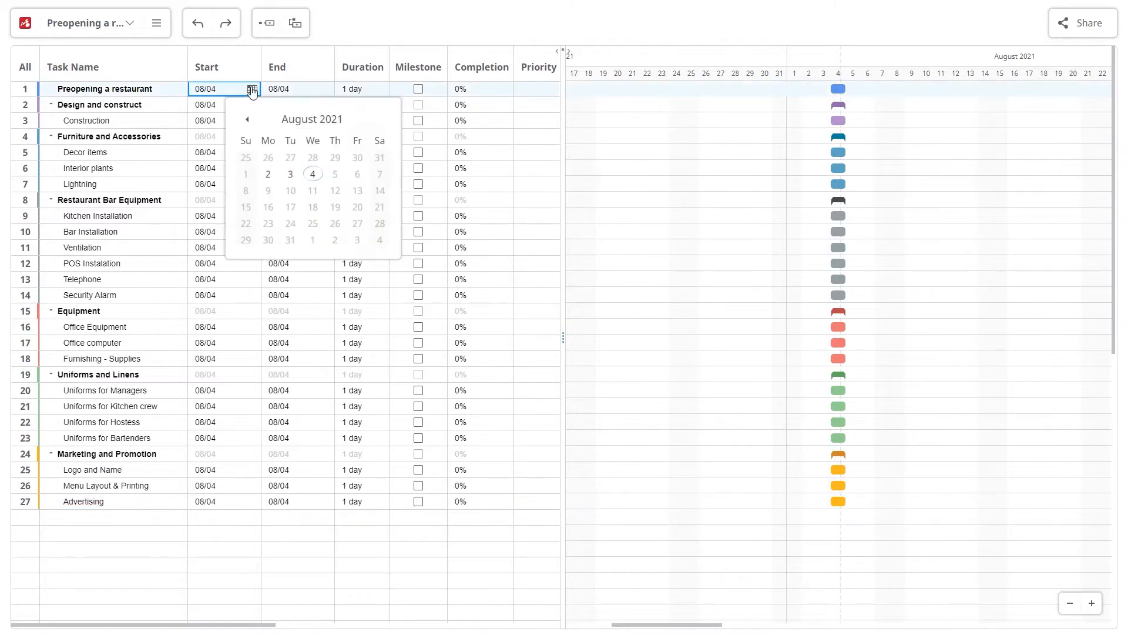
{"action": "left_click", "coordinate": [268, 174]}
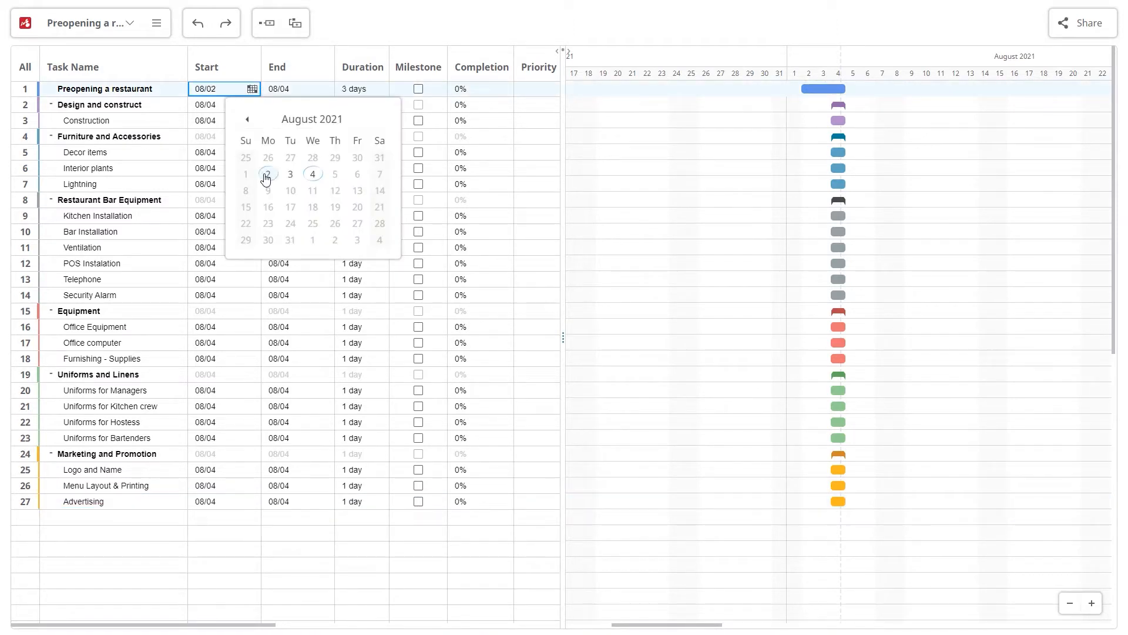
{"action": "left_click", "coordinate": [323, 88]}
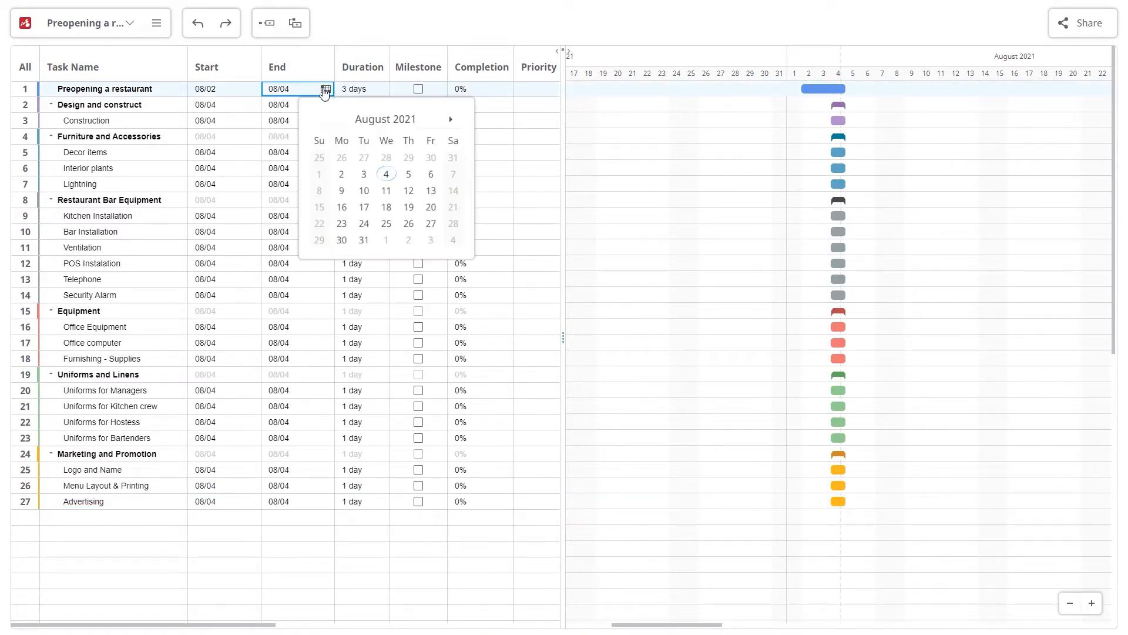
{"action": "left_click", "coordinate": [451, 119]}
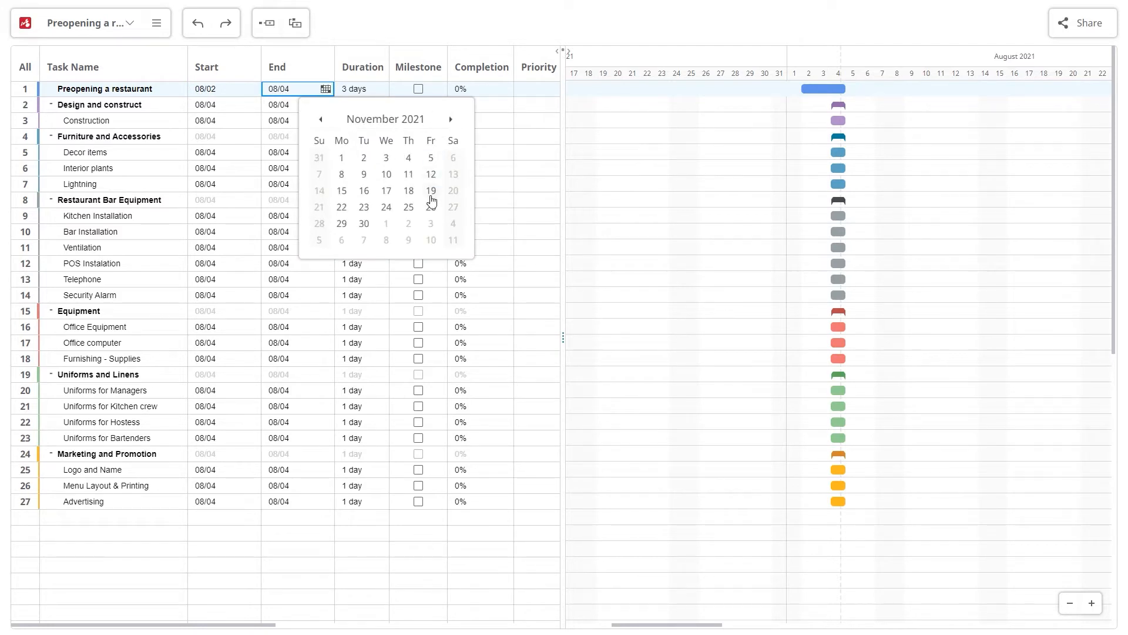
{"action": "left_click", "coordinate": [365, 223]}
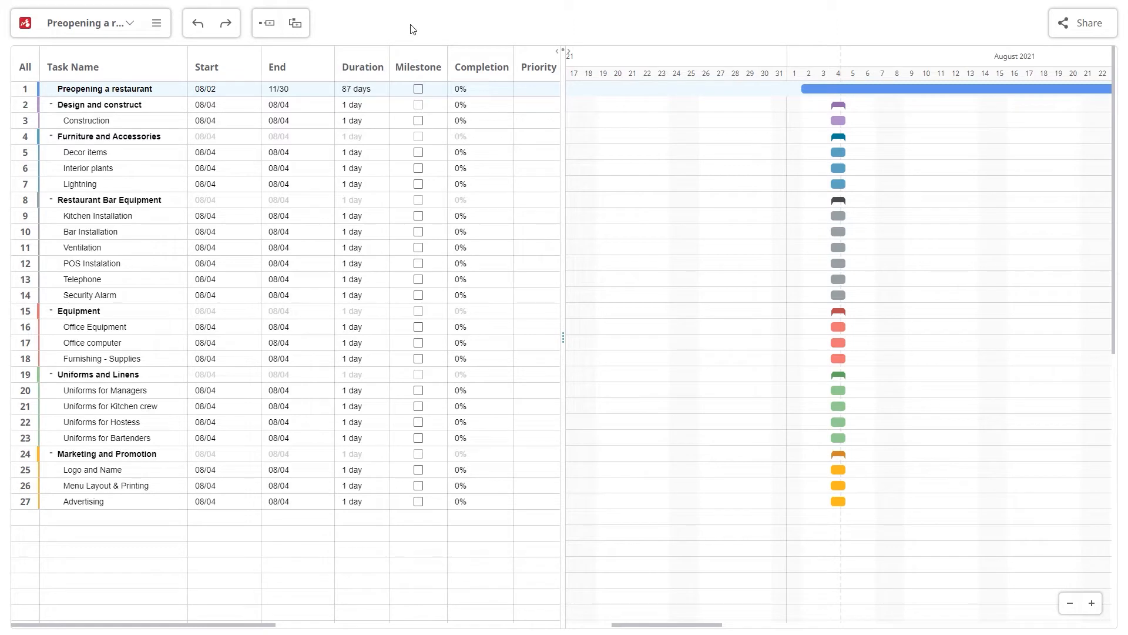
{"action": "left_click", "coordinate": [216, 105]}
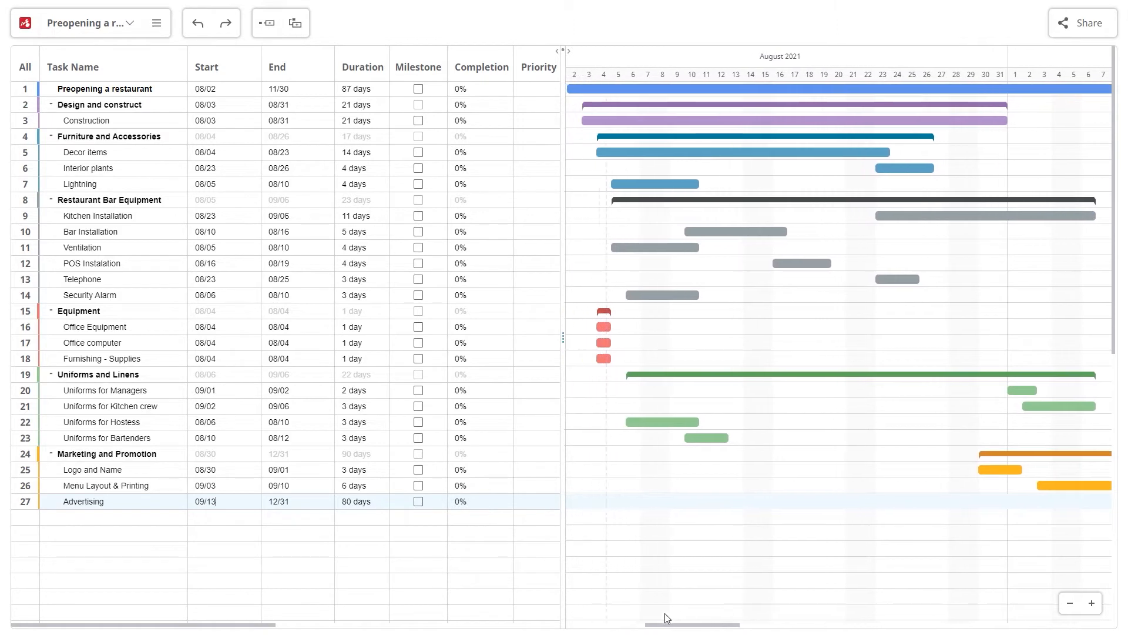
- Zoom the timeline in to weekly detail and back out
{"action": "left_click", "coordinate": [1091, 603]}
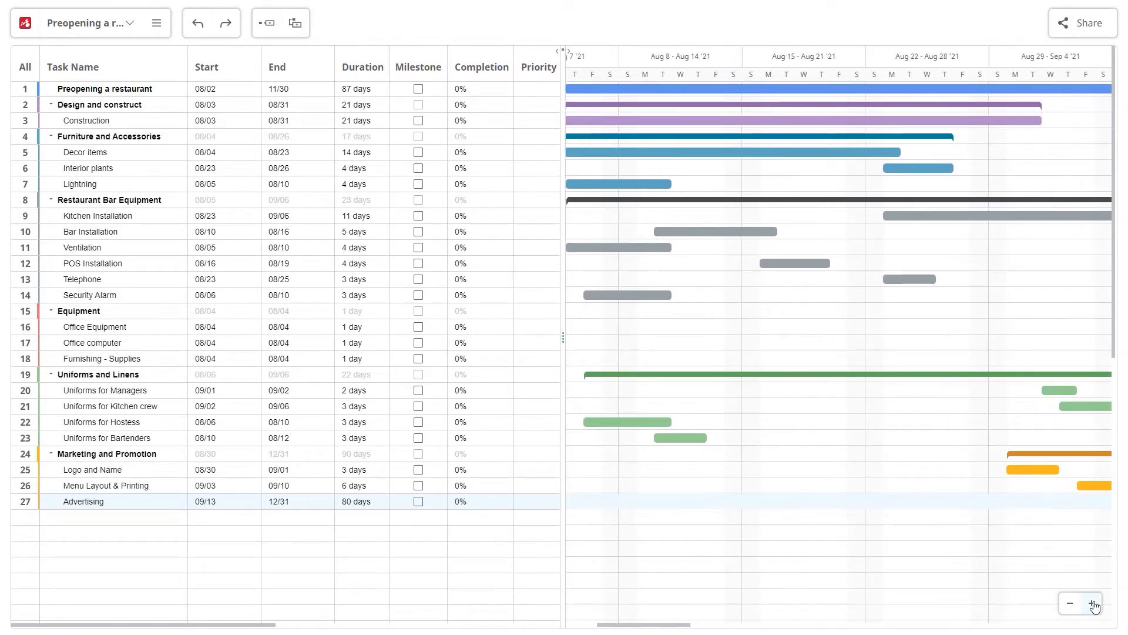
{"action": "left_click", "coordinate": [1094, 603]}
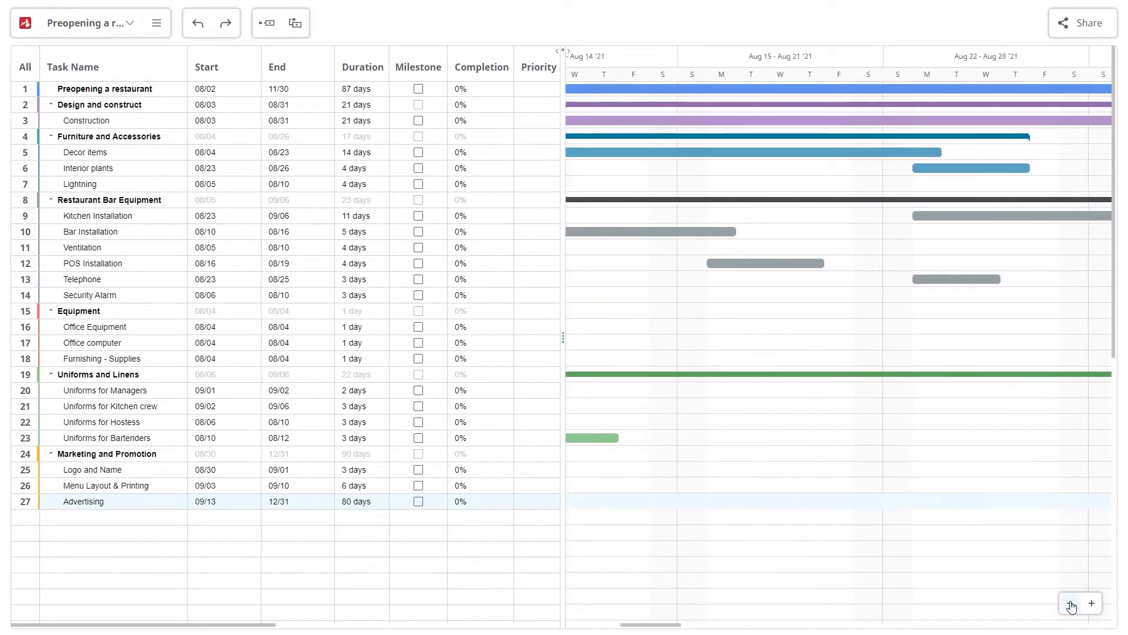
{"action": "left_click", "coordinate": [1092, 603]}
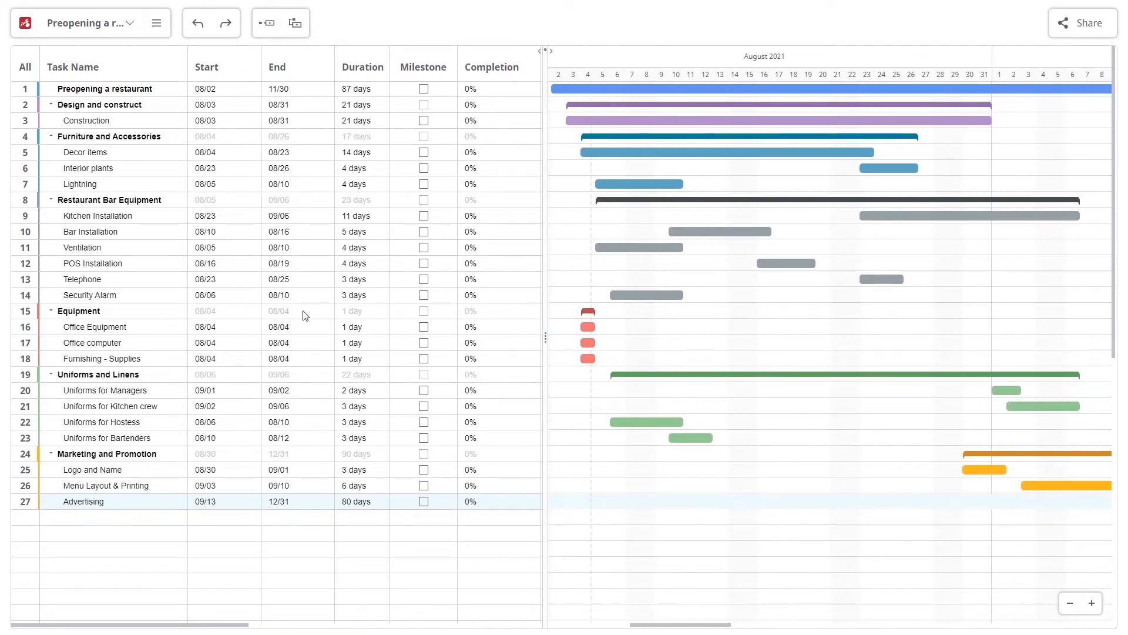
- Add a 'Test task' row, undo it, and mark Interior plants as a milestone
{"action": "left_click", "coordinate": [108, 136]}
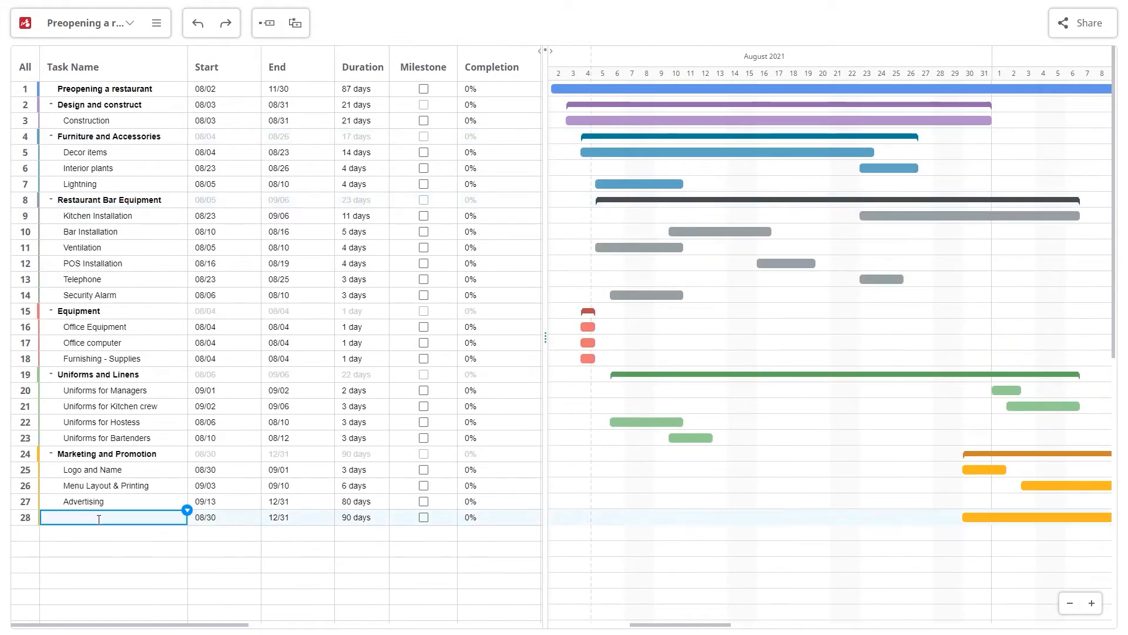
{"action": "type", "text": "Test task"}
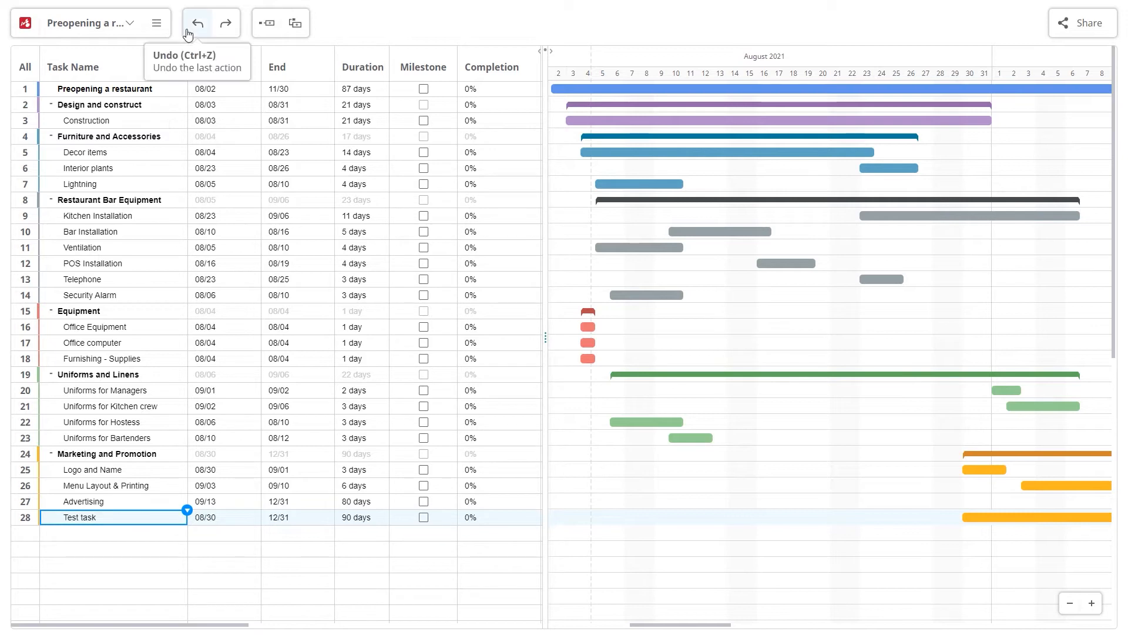
{"action": "left_click", "coordinate": [197, 22]}
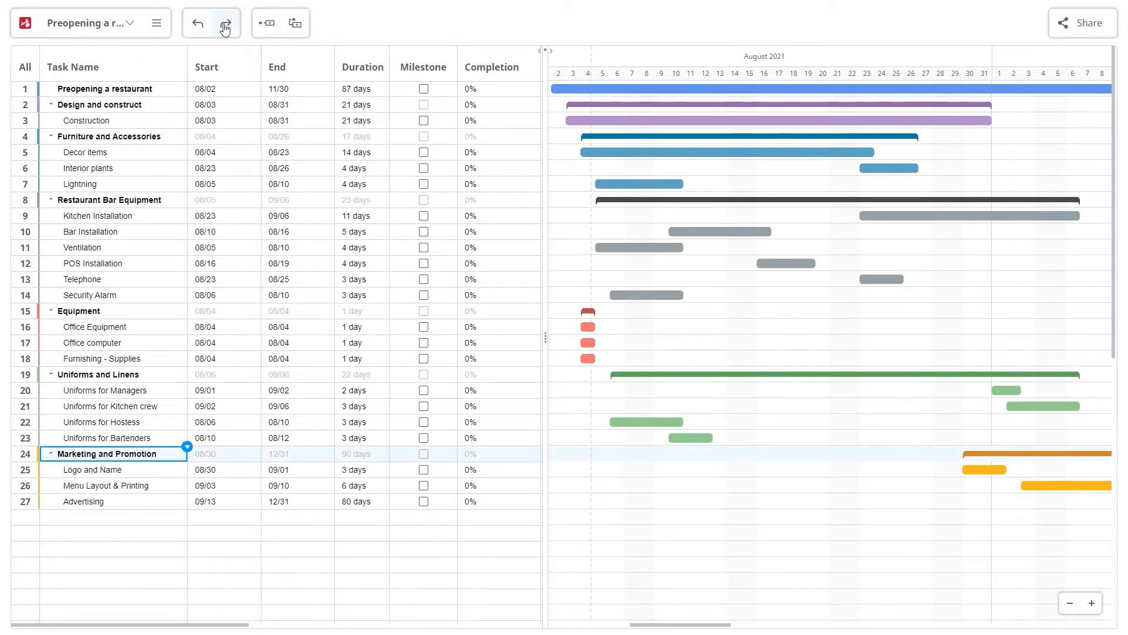
{"action": "mouse_move", "coordinate": [225, 23]}
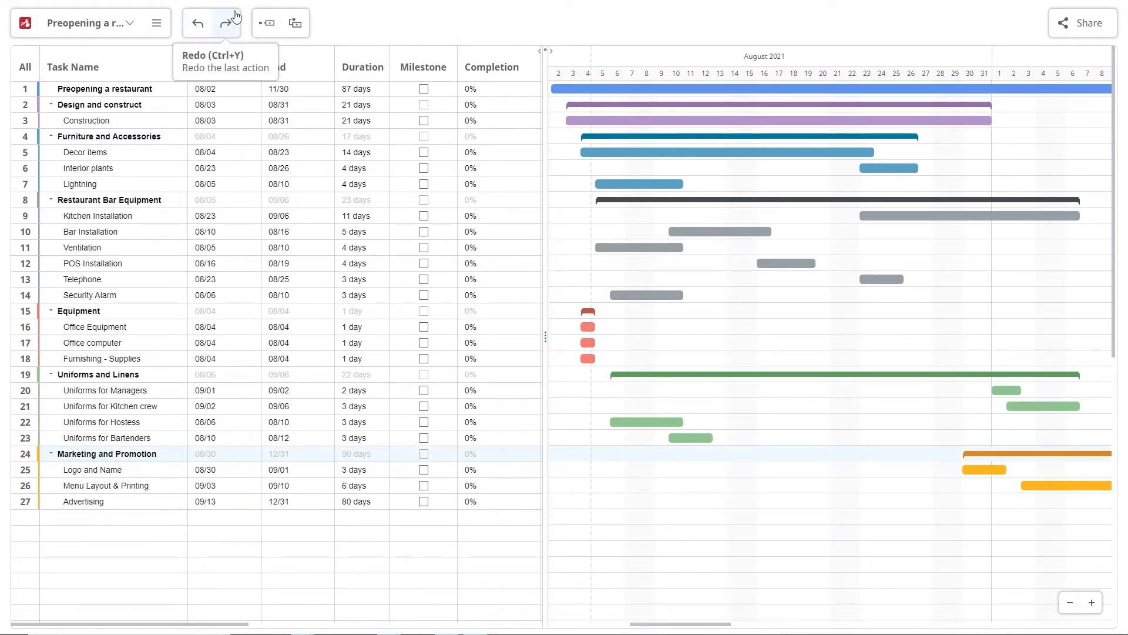
{"action": "mouse_move", "coordinate": [423, 175]}
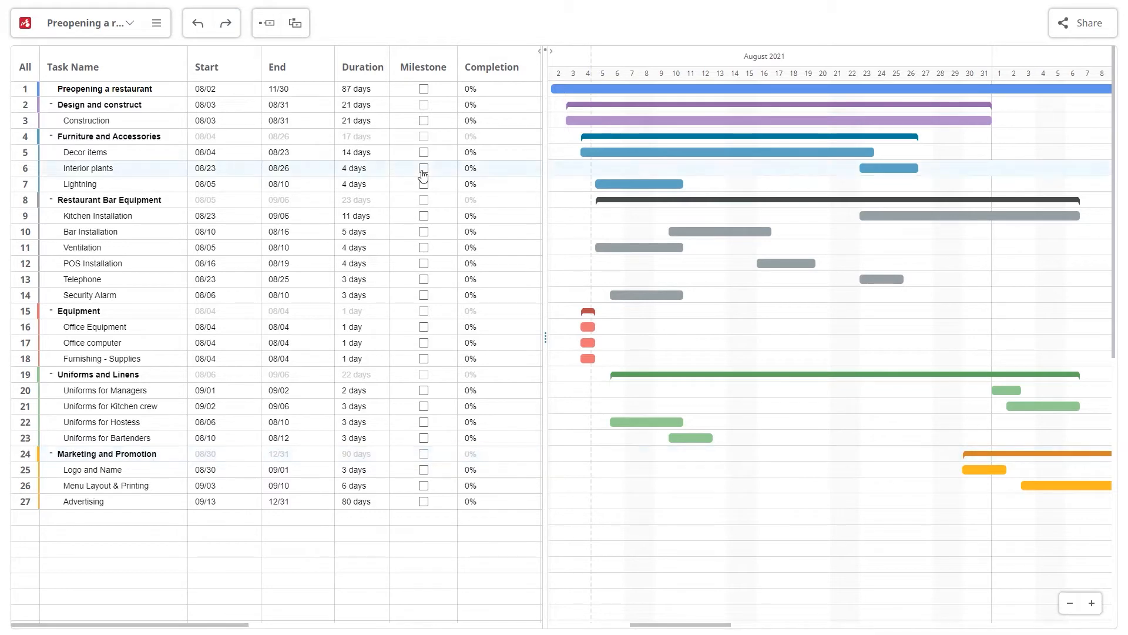
{"action": "left_click", "coordinate": [423, 168]}
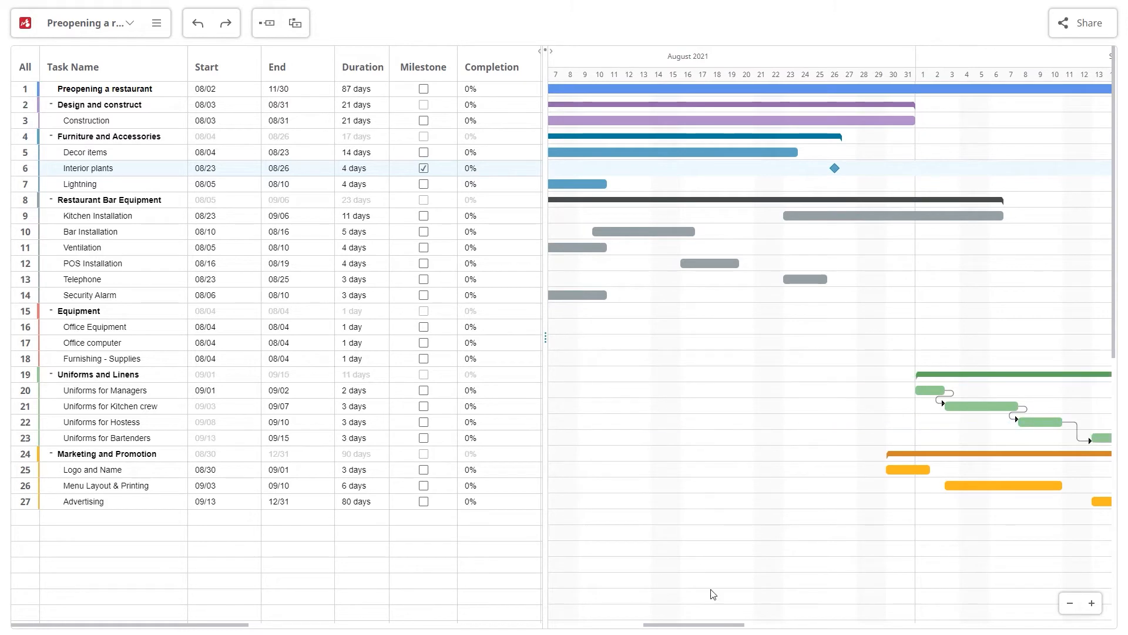
- Set completion to 20% for Construction, 10% for Decor items and 15% for Interior plants
{"action": "scroll", "scroll_direction": "right", "scroll_amount": 3}
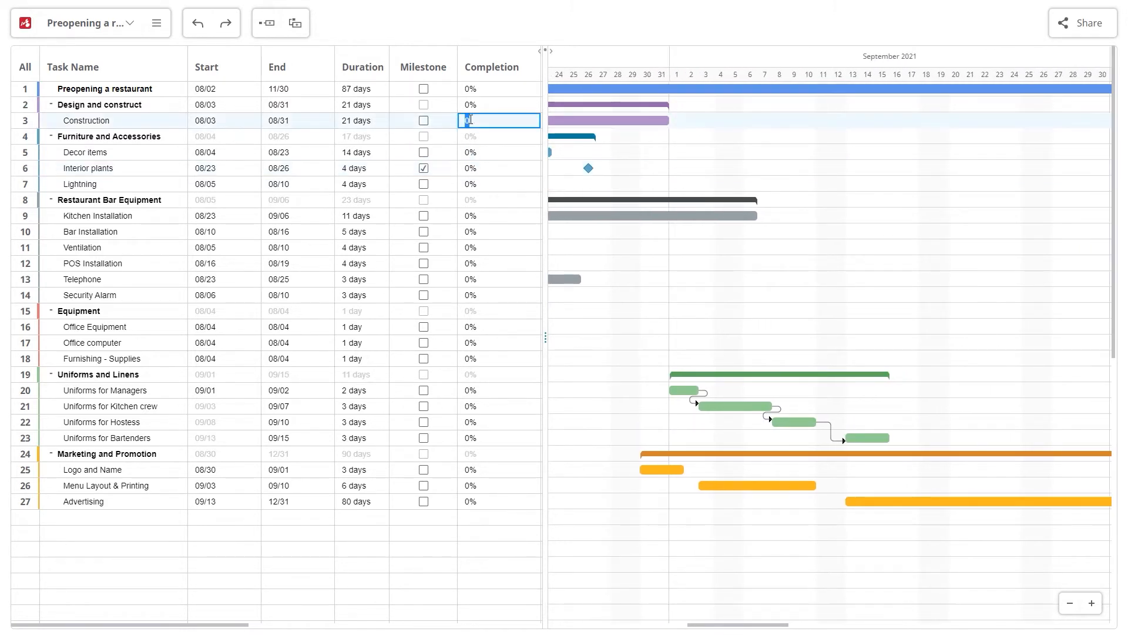
{"action": "type", "text": "20%"}
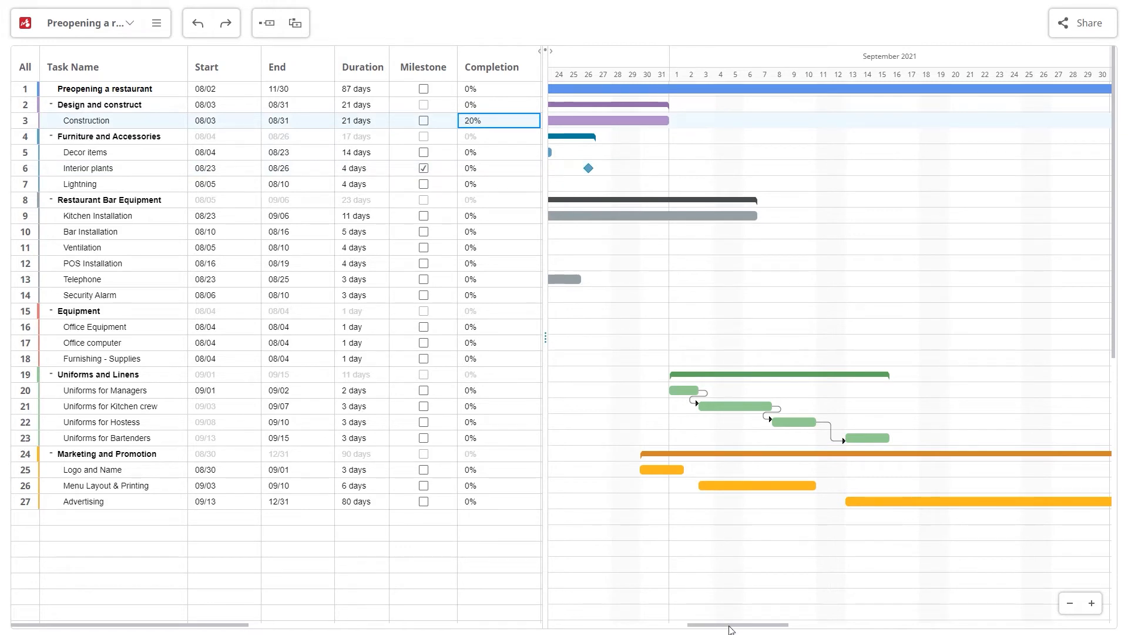
{"action": "scroll", "scroll_direction": "left", "scroll_amount": 3}
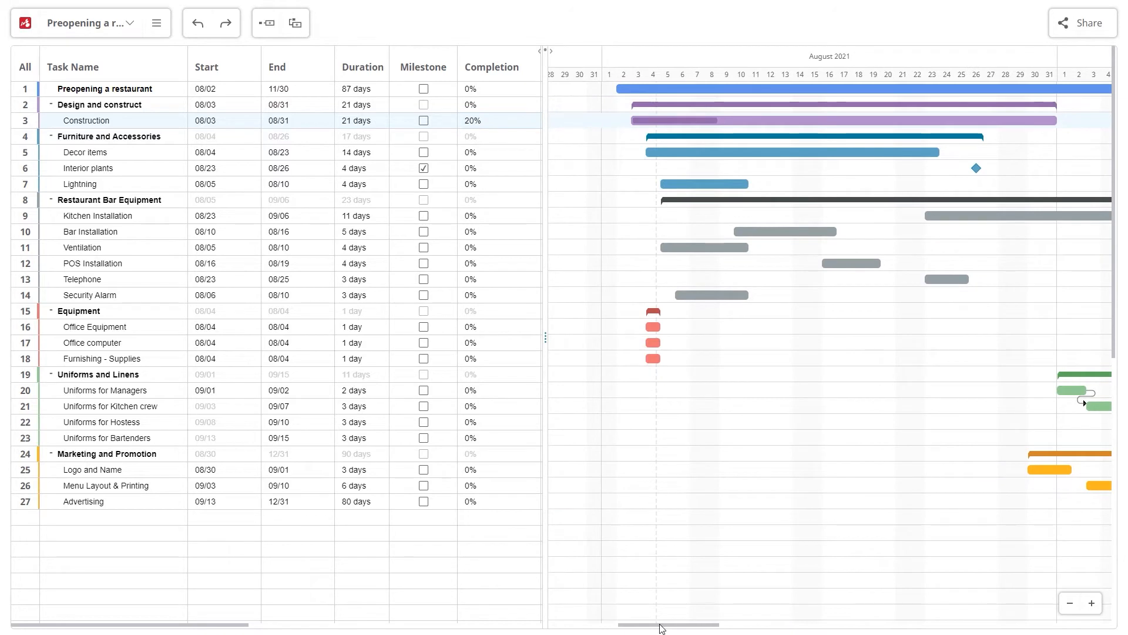
{"action": "left_click", "coordinate": [499, 151]}
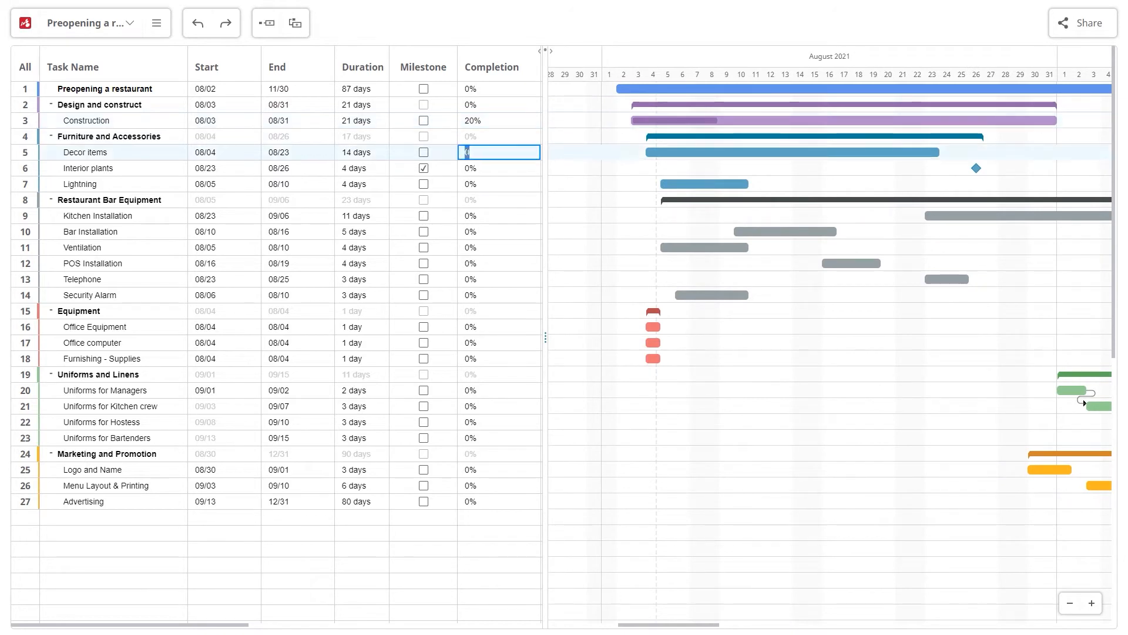
{"action": "type", "text": "10%"}
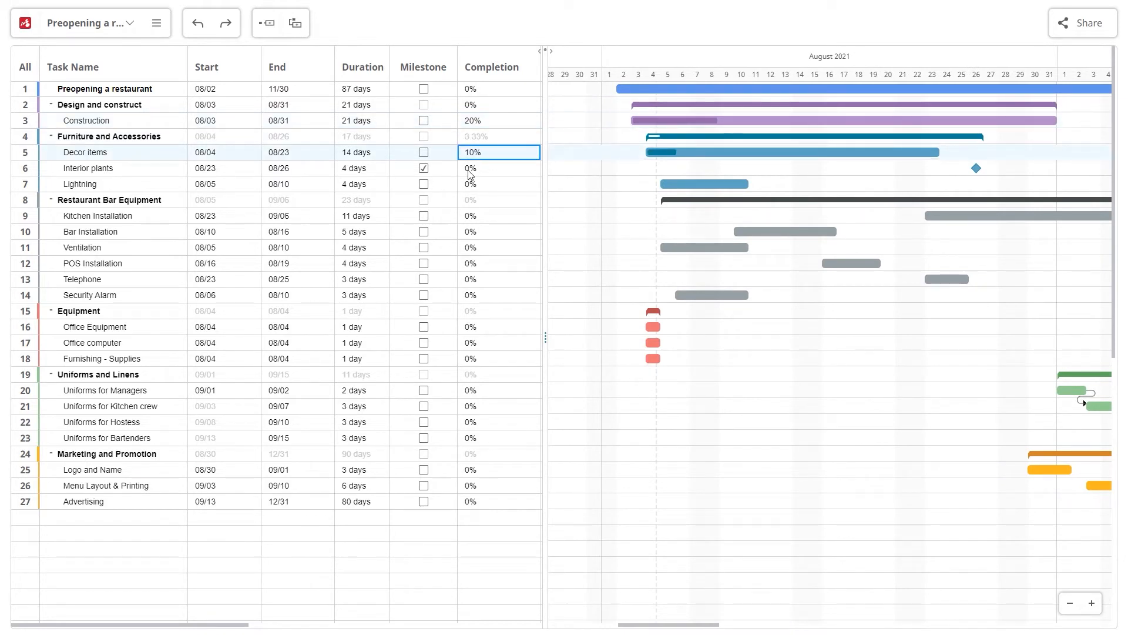
{"action": "left_click", "coordinate": [498, 168]}
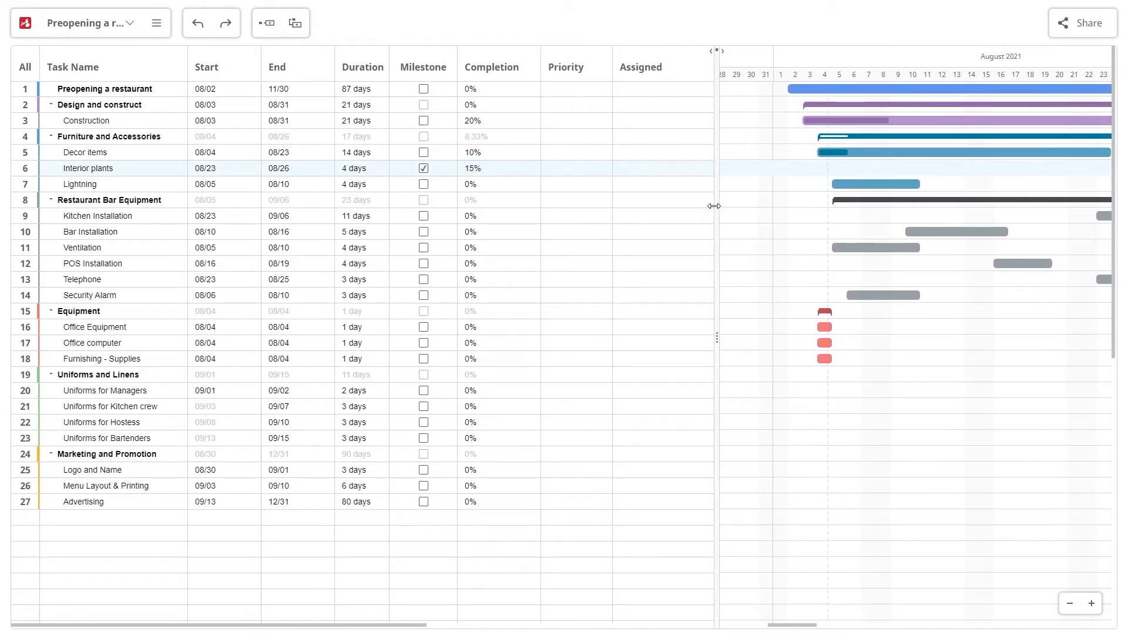
- Set priorities: Design and construct Critical, Construction Very High, Decor items Medium
{"action": "left_click", "coordinate": [576, 105]}
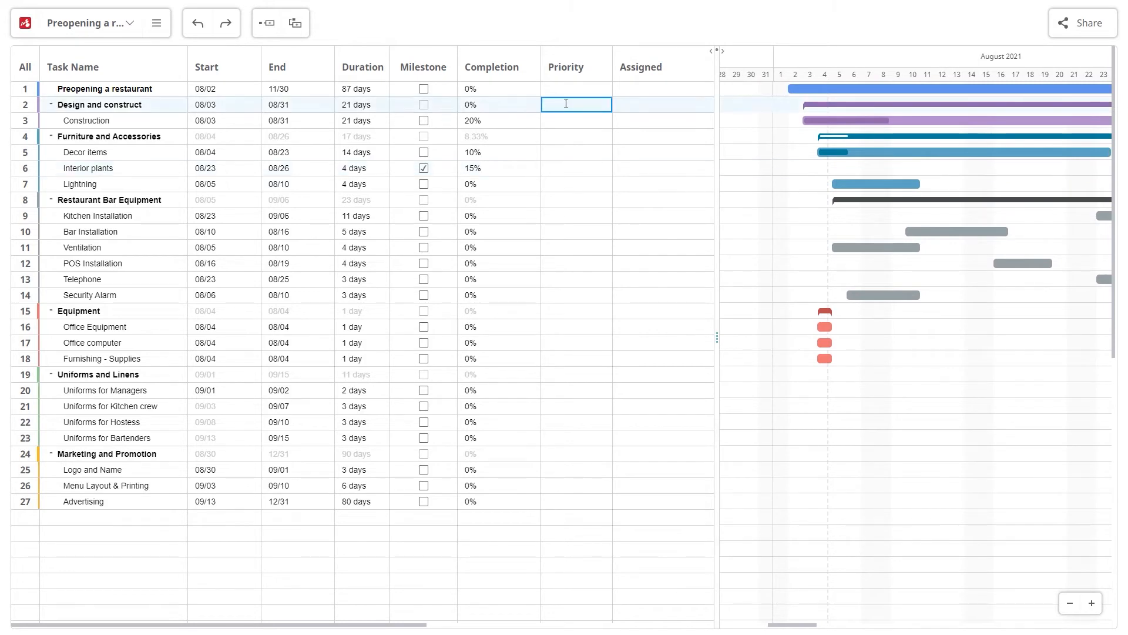
{"action": "left_click", "coordinate": [576, 104]}
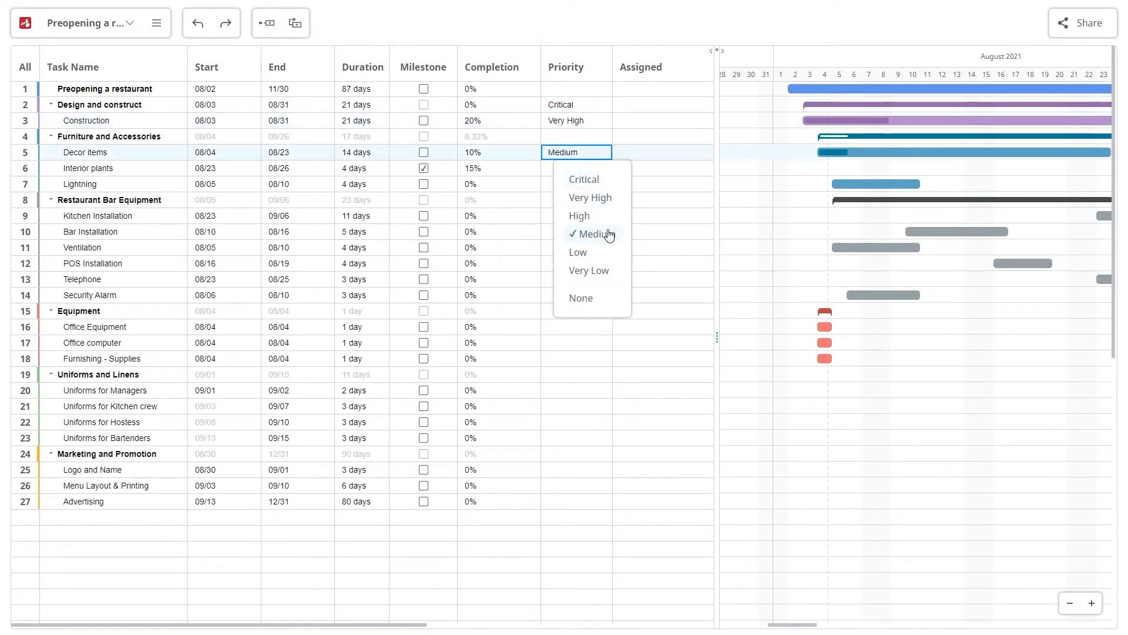
{"action": "left_click", "coordinate": [589, 232]}
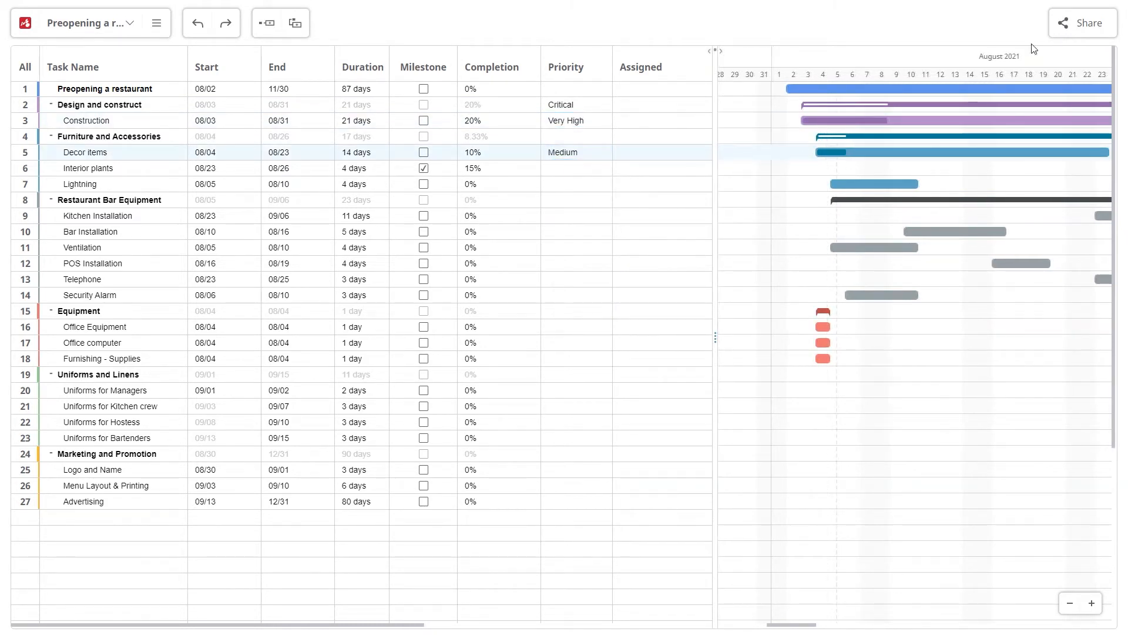
- Share the map with test@testgmail with Can edit permission and send the invitation
{"action": "left_click", "coordinate": [1083, 23]}
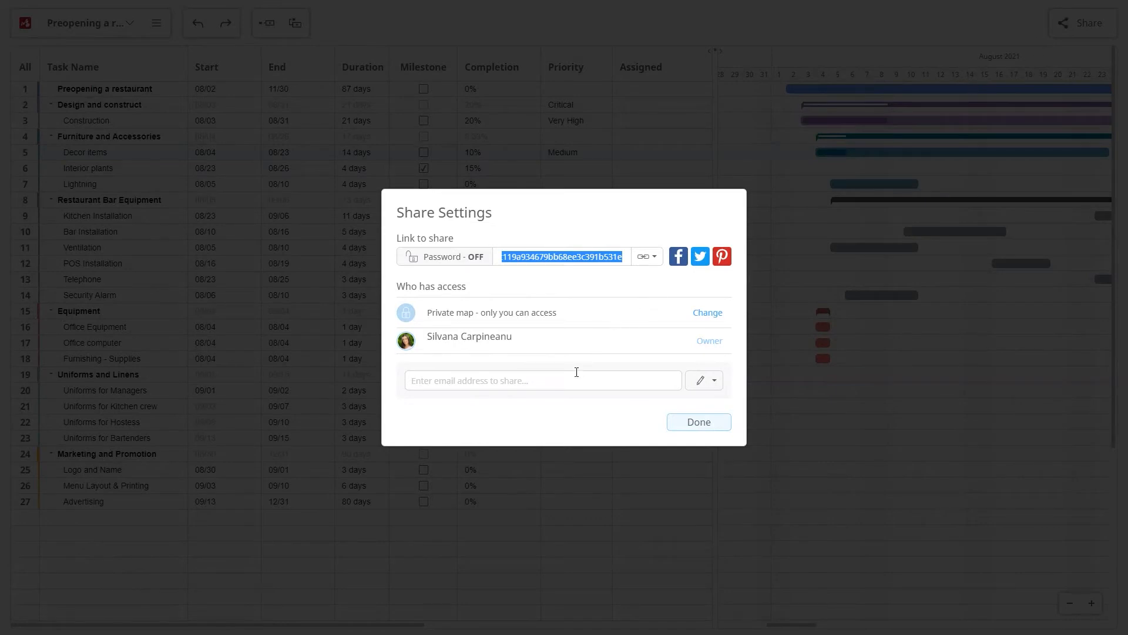
{"action": "type", "text": "test@testgmail"}
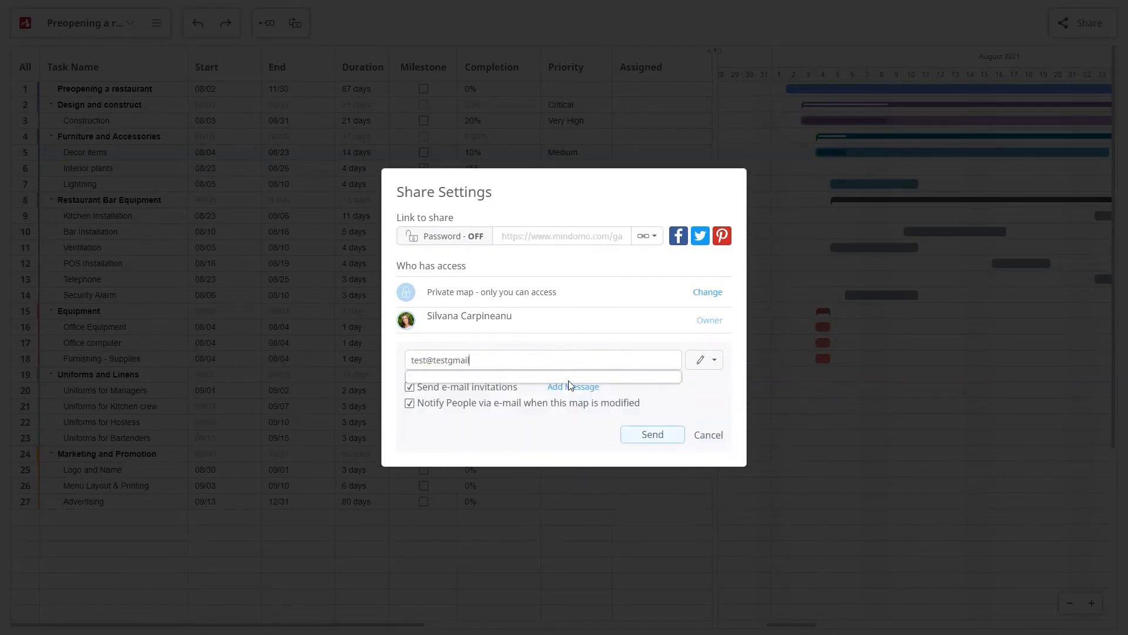
{"action": "key", "text": "Return"}
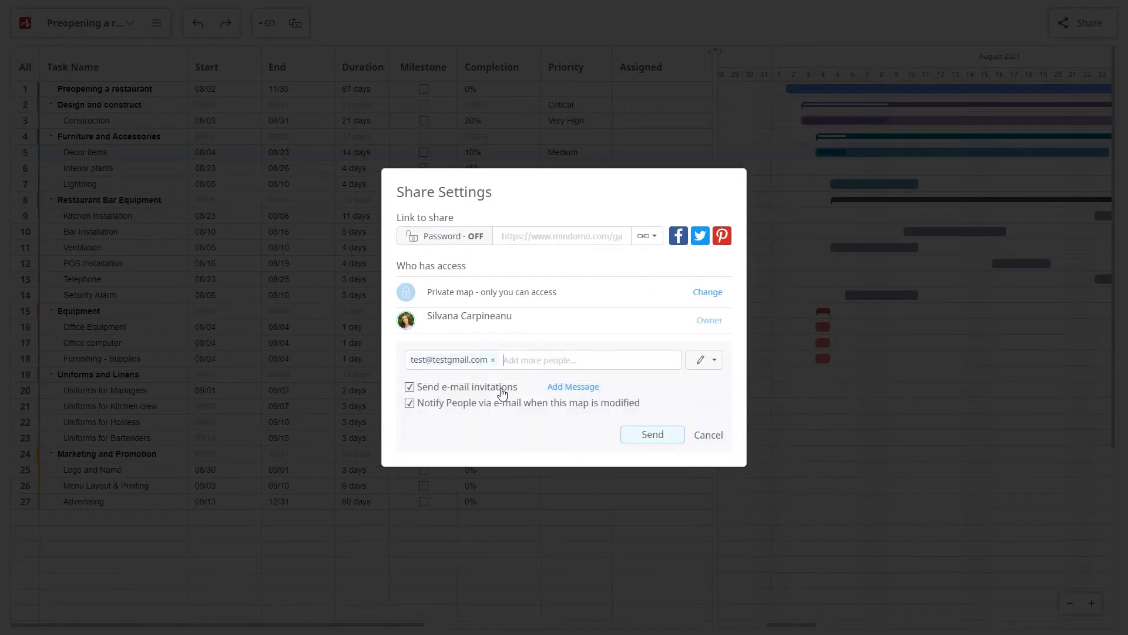
{"action": "left_click", "coordinate": [713, 359]}
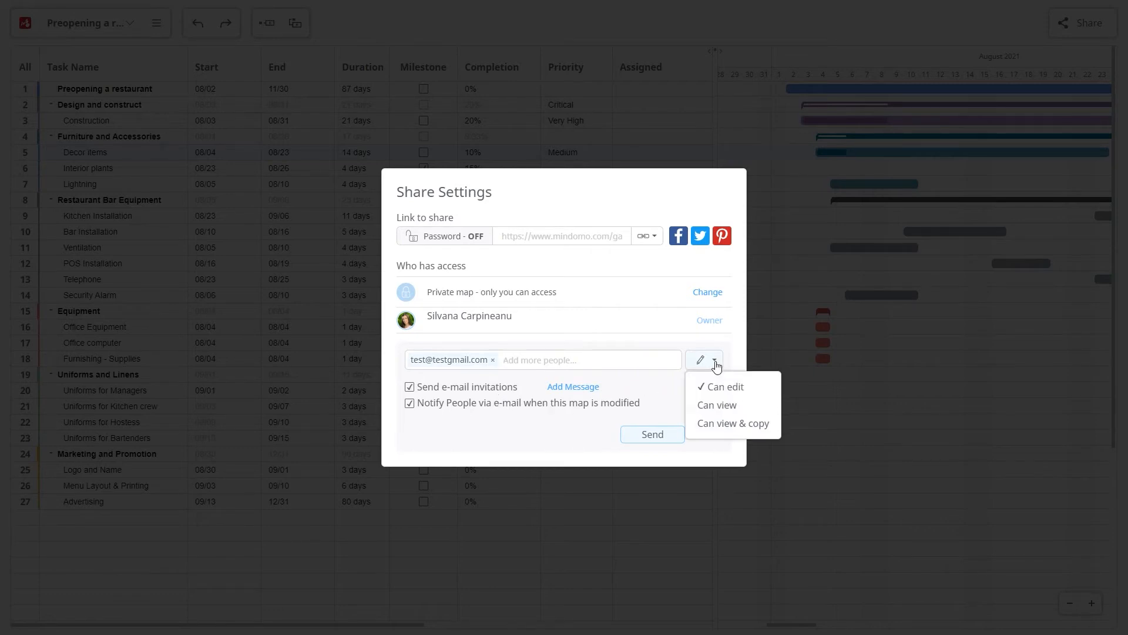
{"action": "mouse_move", "coordinate": [686, 434]}
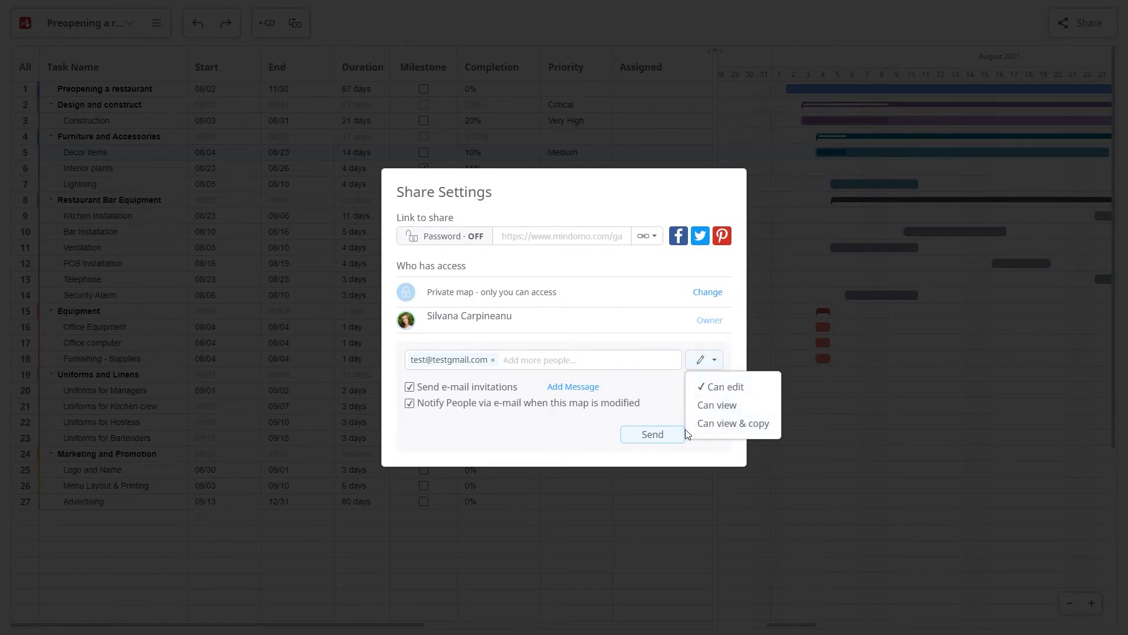
{"action": "left_click", "coordinate": [650, 434]}
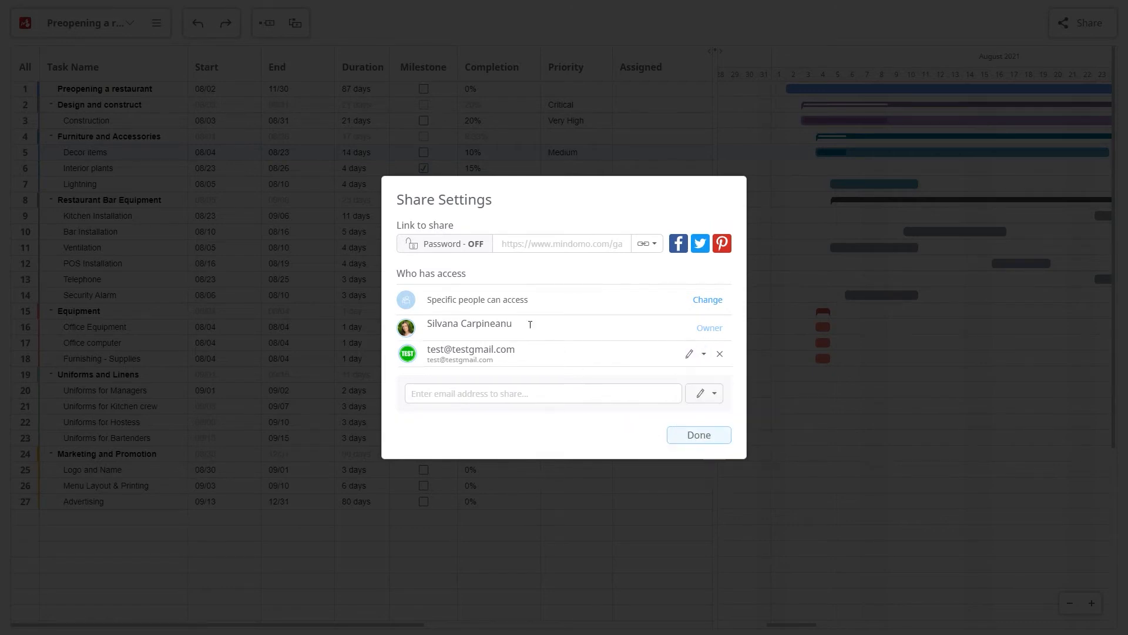
- Review password and link sharing options, leaving no password and link sharing off
{"action": "left_click", "coordinate": [444, 243]}
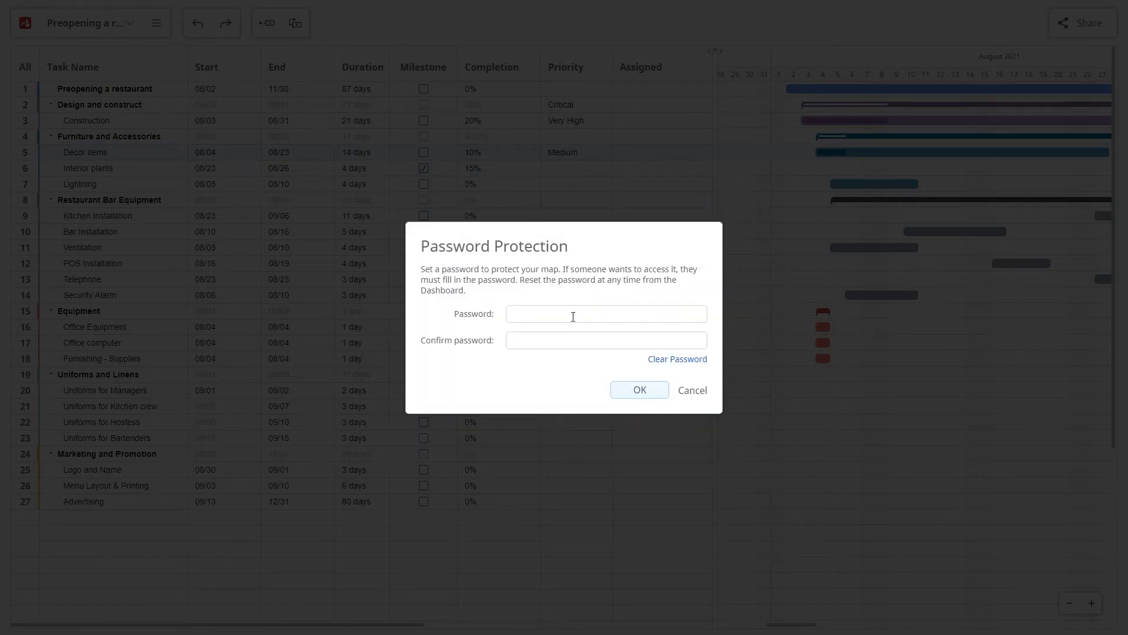
{"action": "left_click", "coordinate": [691, 389]}
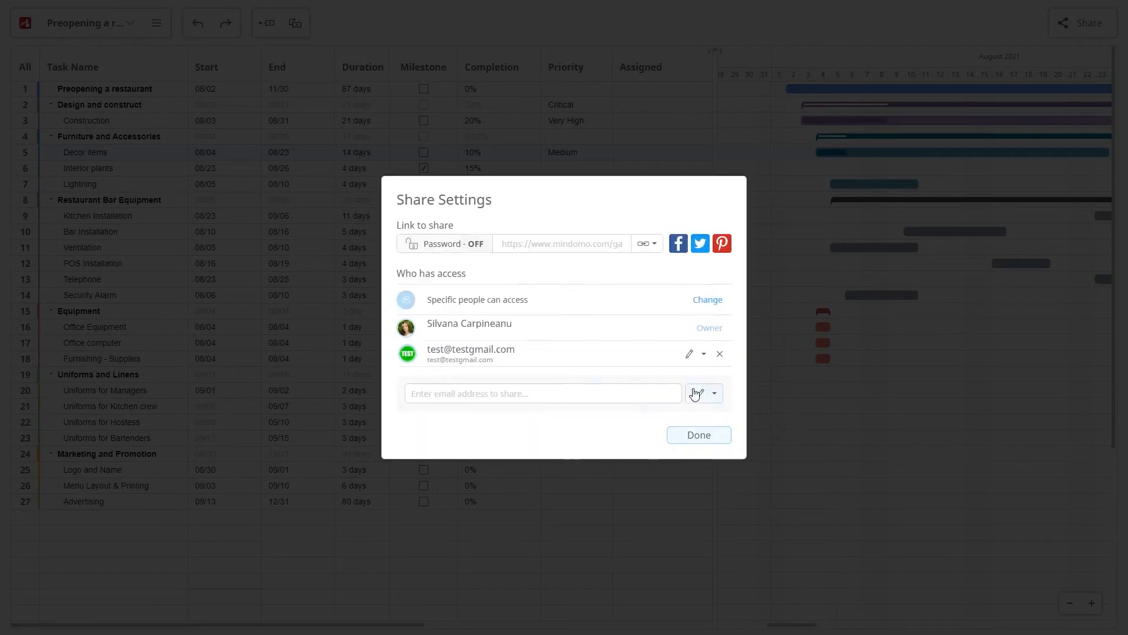
{"action": "left_click", "coordinate": [707, 300]}
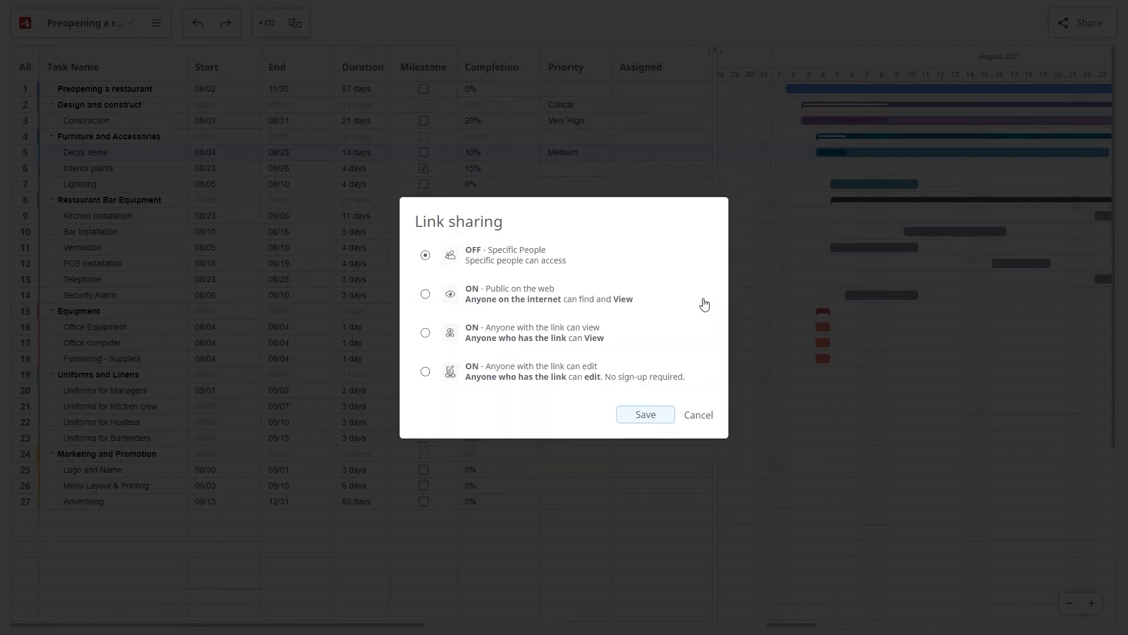
{"action": "mouse_move", "coordinate": [524, 284]}
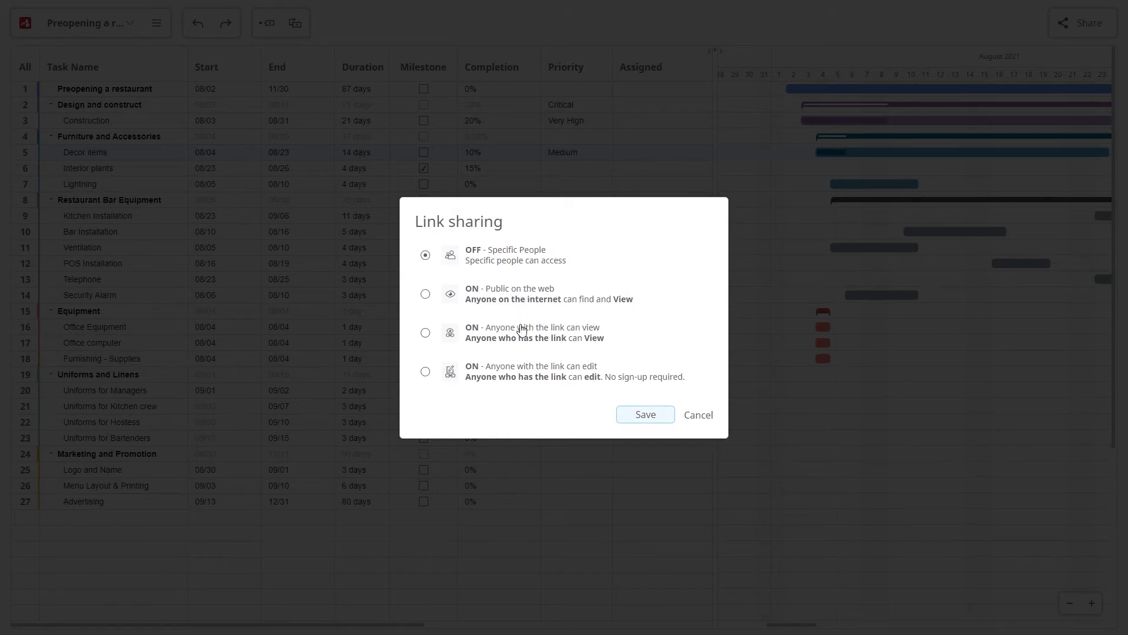
{"action": "left_click", "coordinate": [425, 371]}
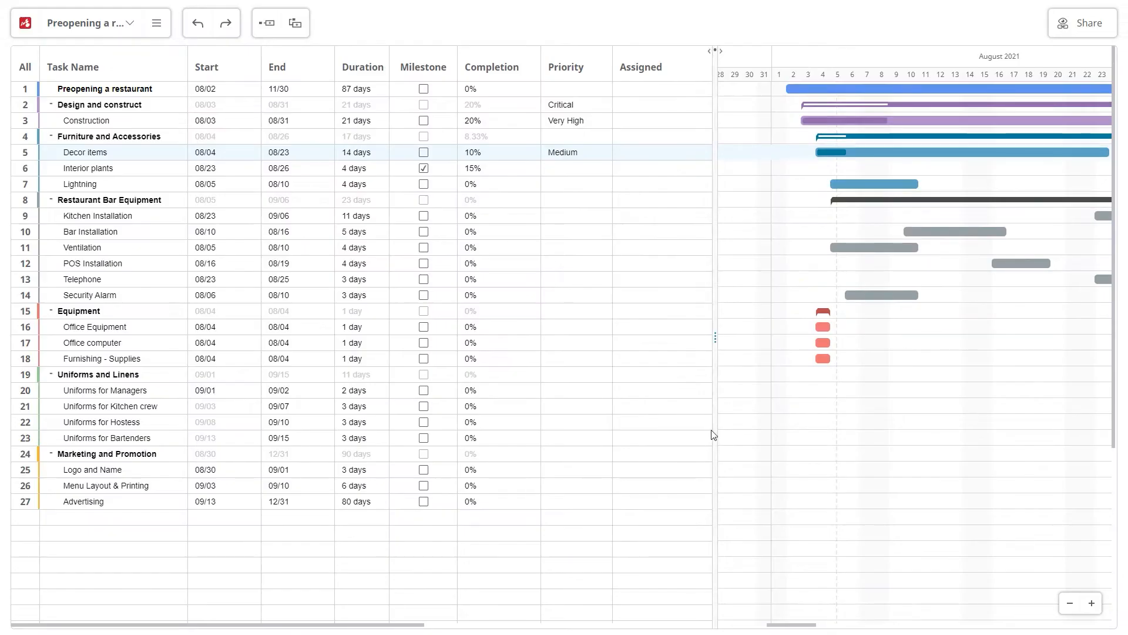
{"action": "left_click", "coordinate": [661, 105]}
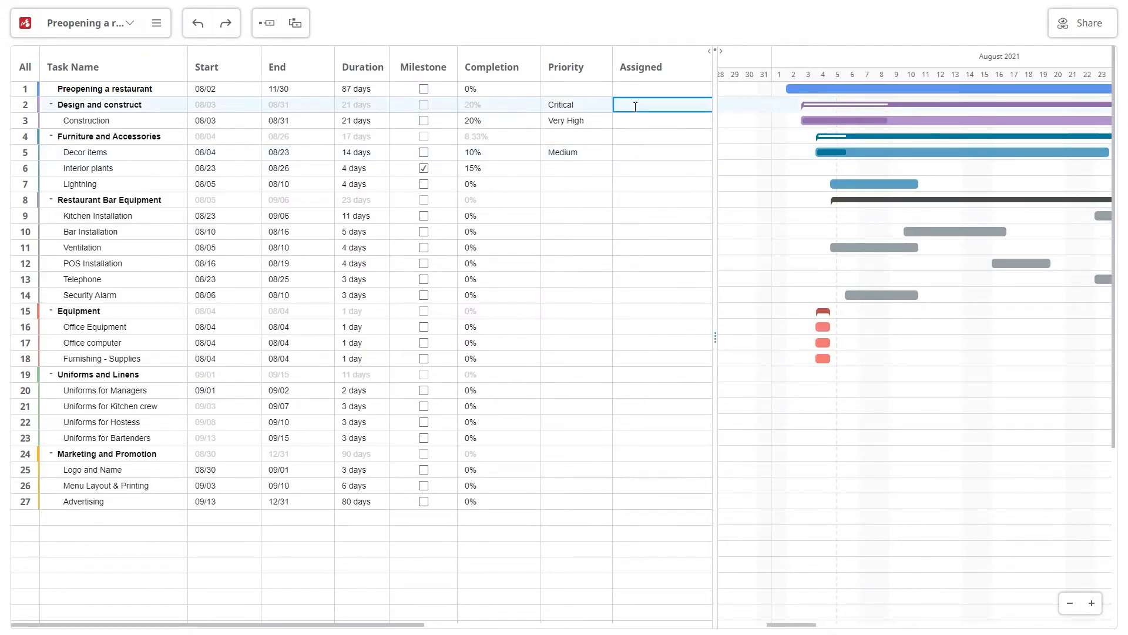
{"action": "left_click", "coordinate": [662, 105]}
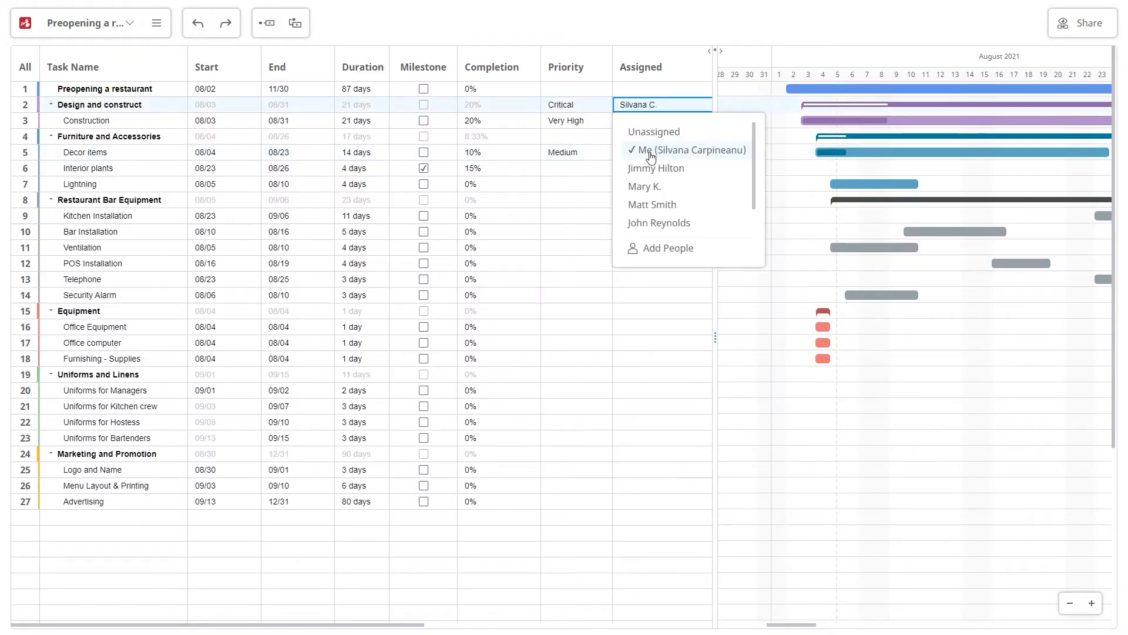
{"action": "left_click", "coordinate": [656, 168]}
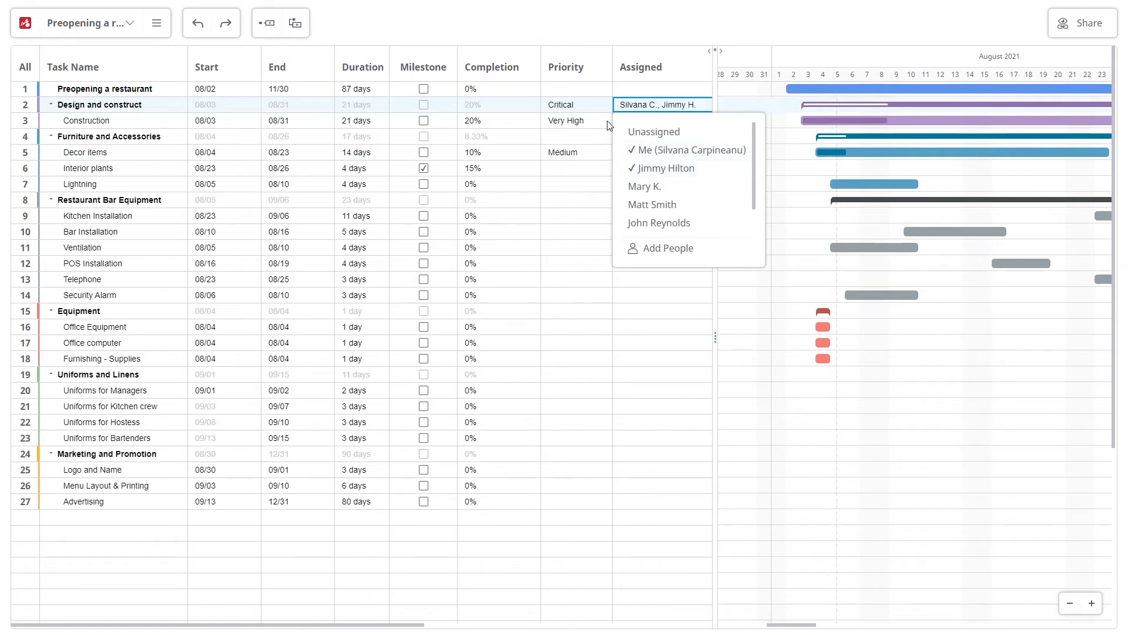
{"action": "left_click", "coordinate": [661, 120]}
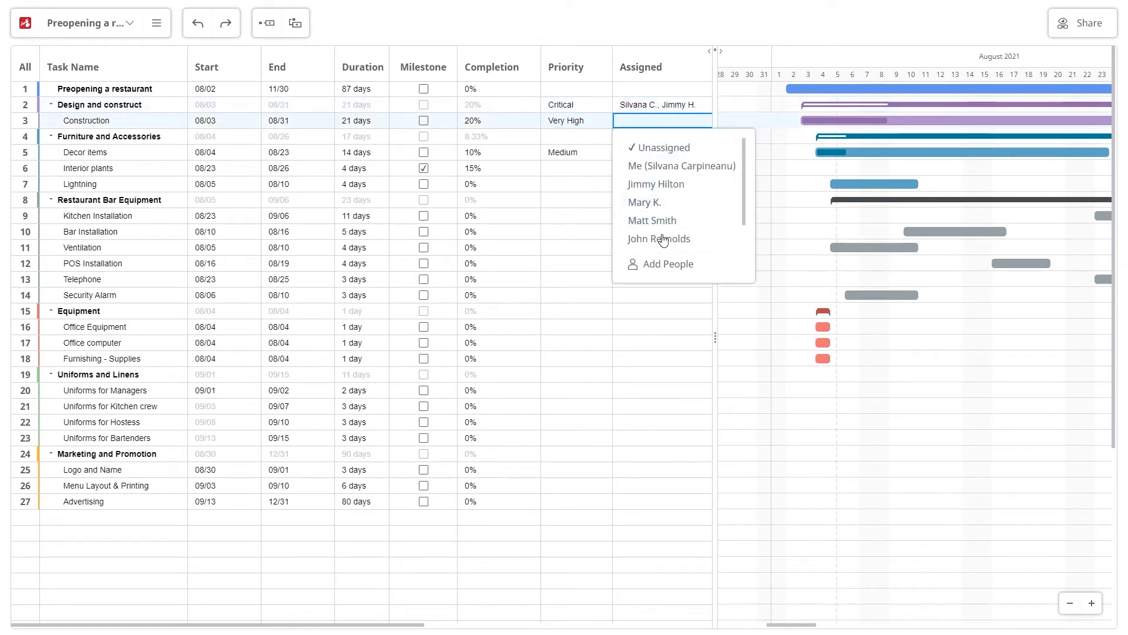
{"action": "left_click", "coordinate": [668, 264]}
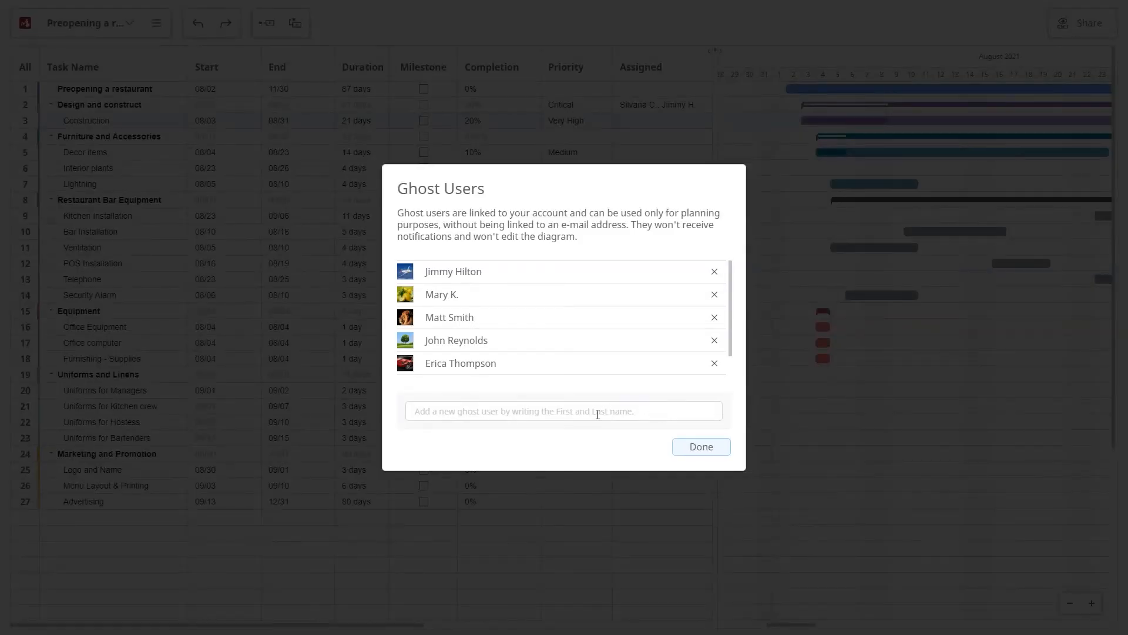
{"action": "scroll", "scroll_direction": "down", "scroll_amount": 3}
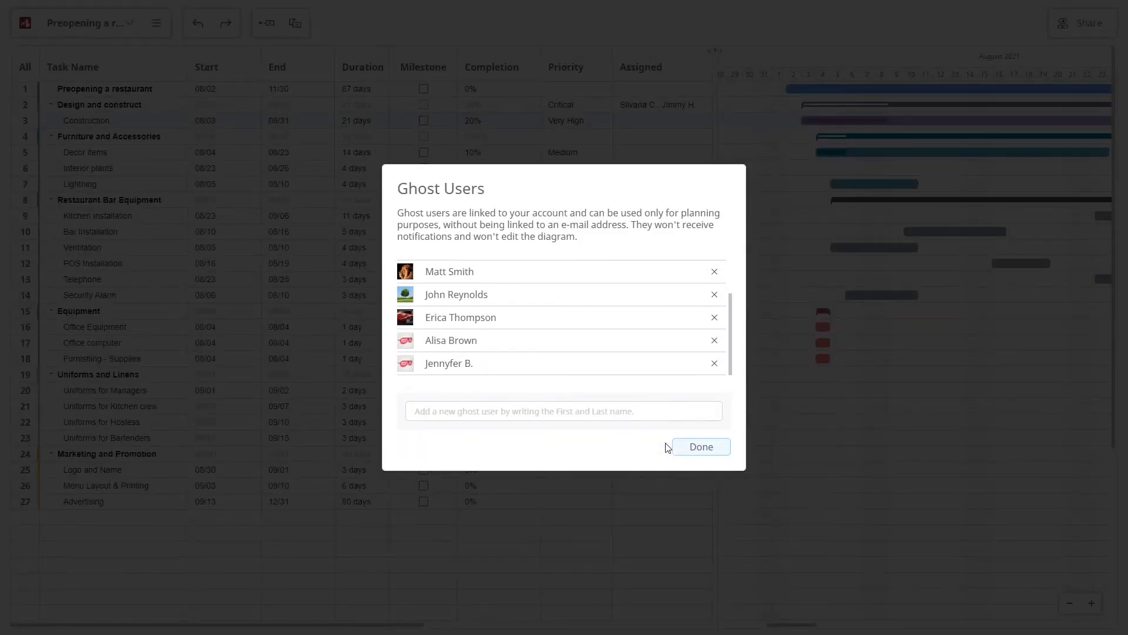
{"action": "left_click", "coordinate": [699, 447]}
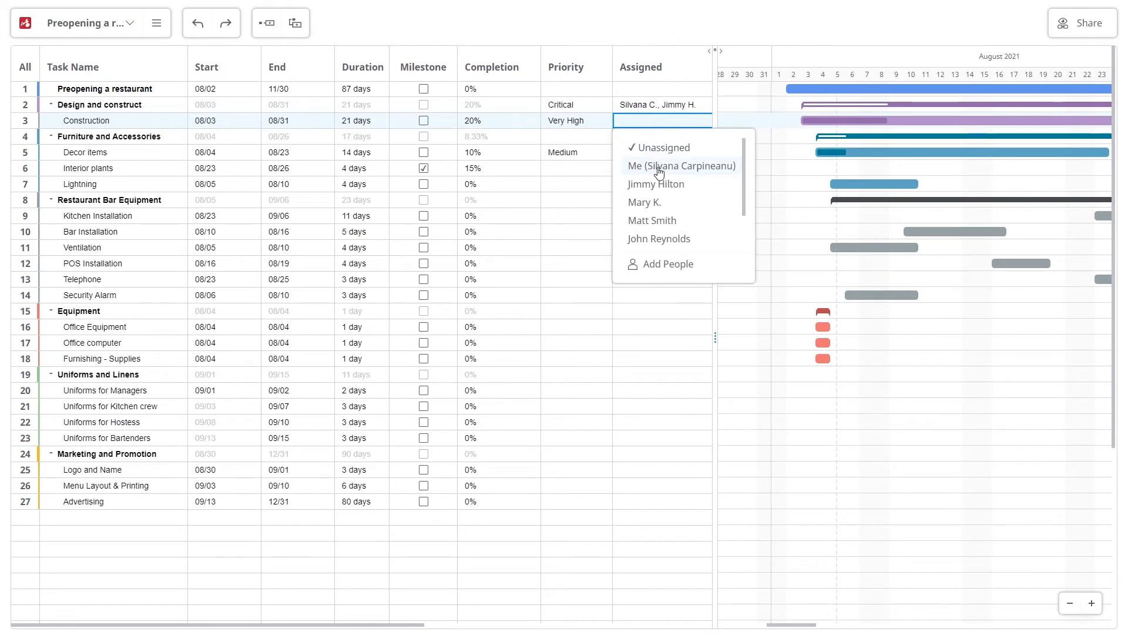
- Assign a team member to the Construction task
{"action": "left_click", "coordinate": [655, 241]}
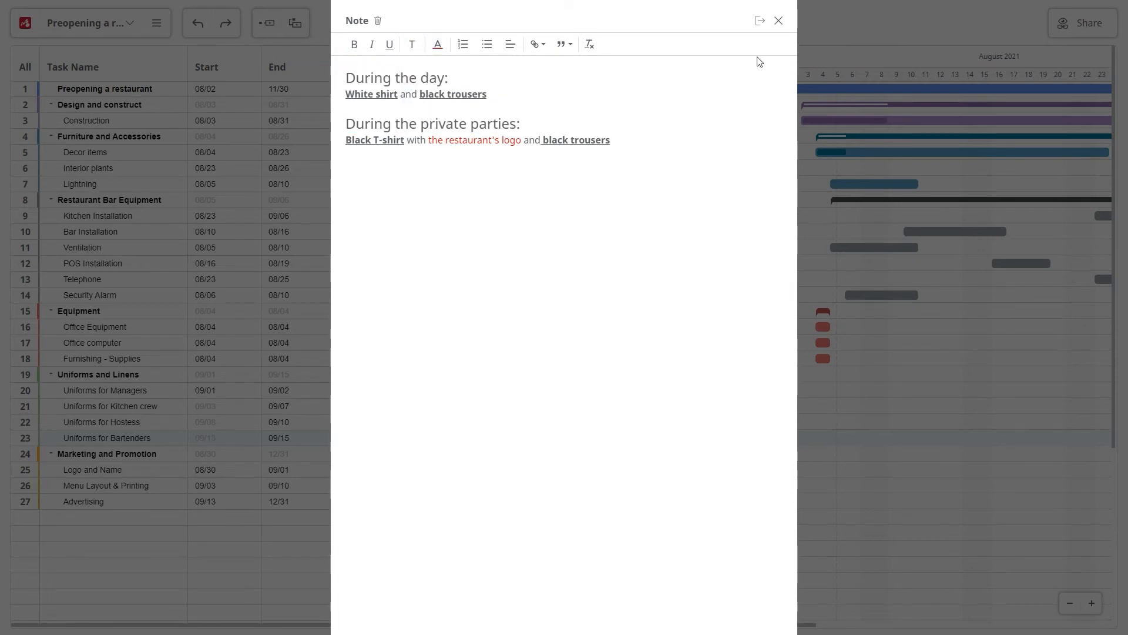
- Select Uniforms for Hostess in its details panel and give the task one vote
{"action": "left_click", "coordinate": [777, 20]}
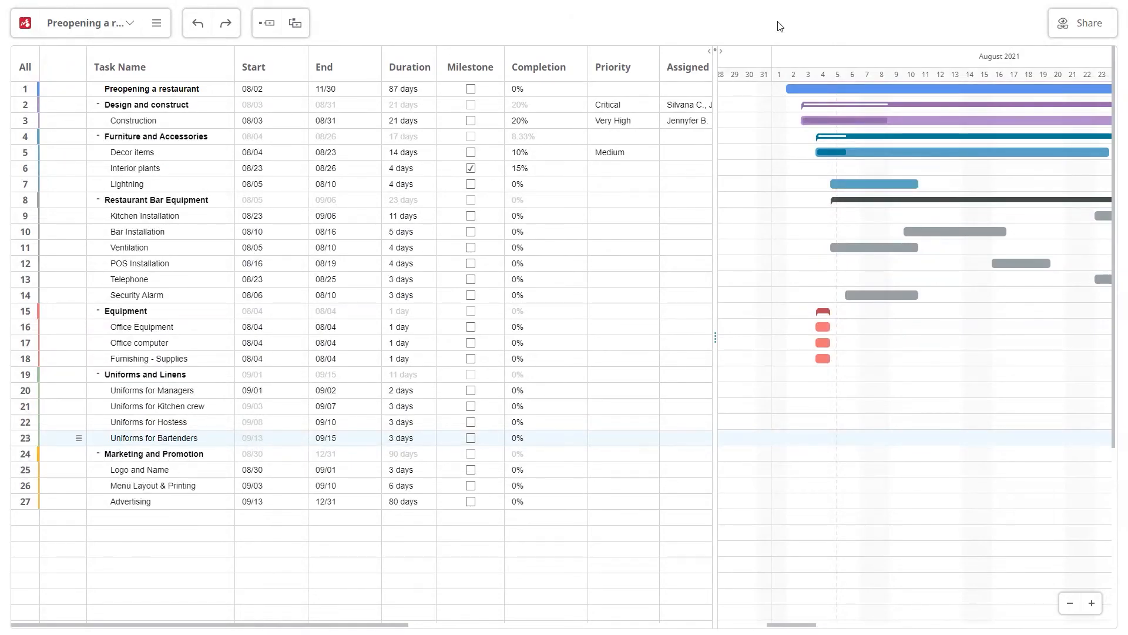
{"action": "left_click", "coordinate": [148, 422]}
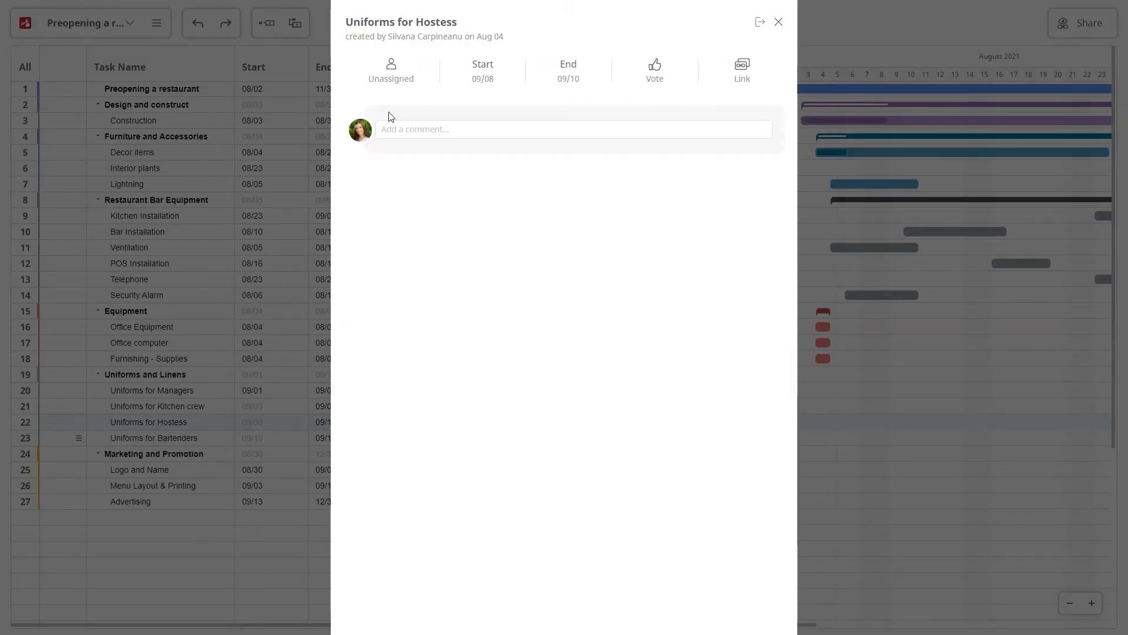
{"action": "double_click", "coordinate": [445, 36]}
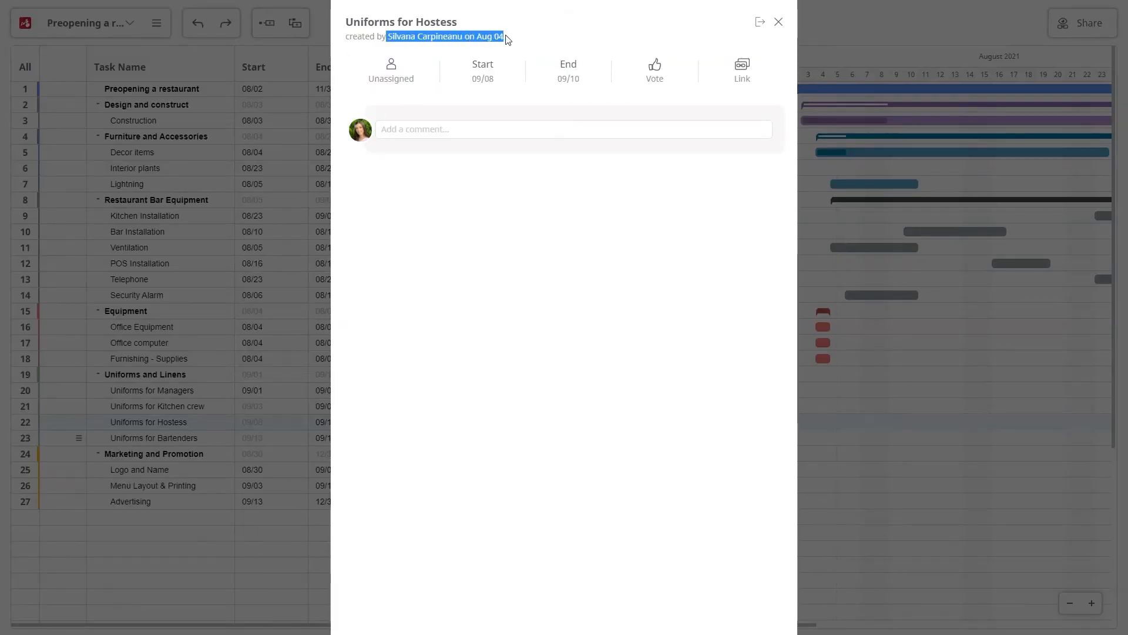
{"action": "mouse_move", "coordinate": [391, 70]}
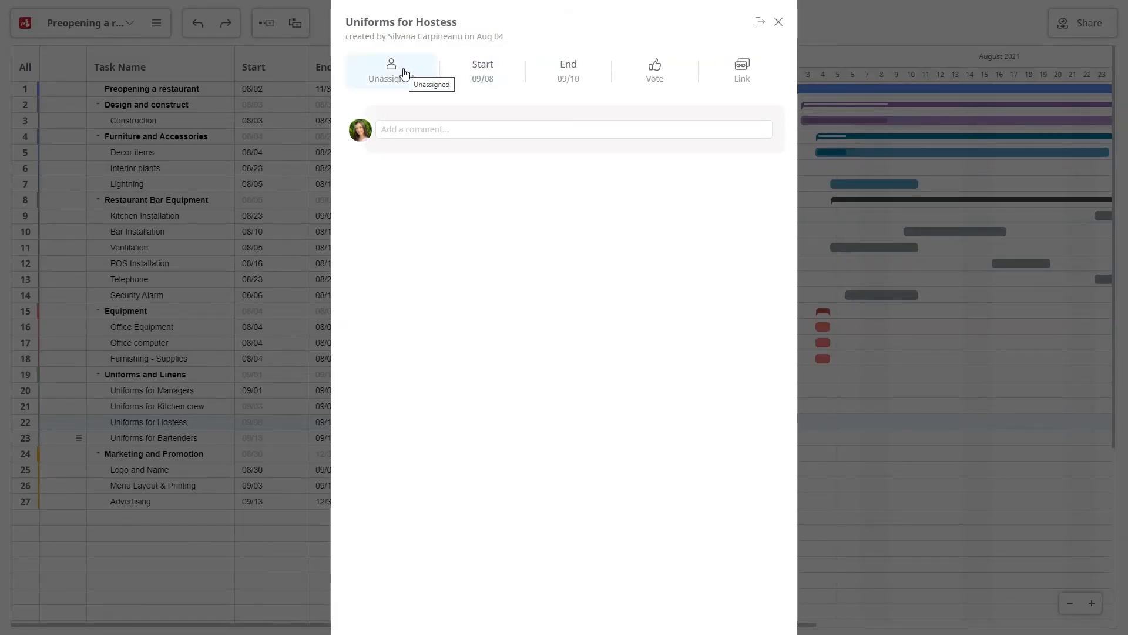
{"action": "mouse_move", "coordinate": [568, 71]}
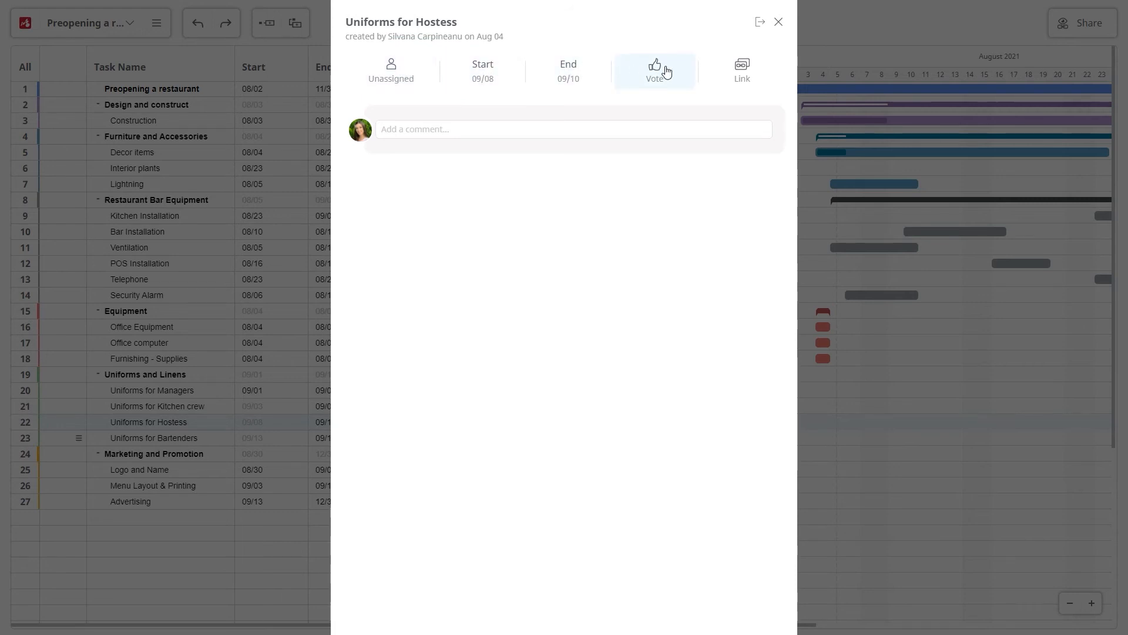
{"action": "left_click", "coordinate": [653, 70]}
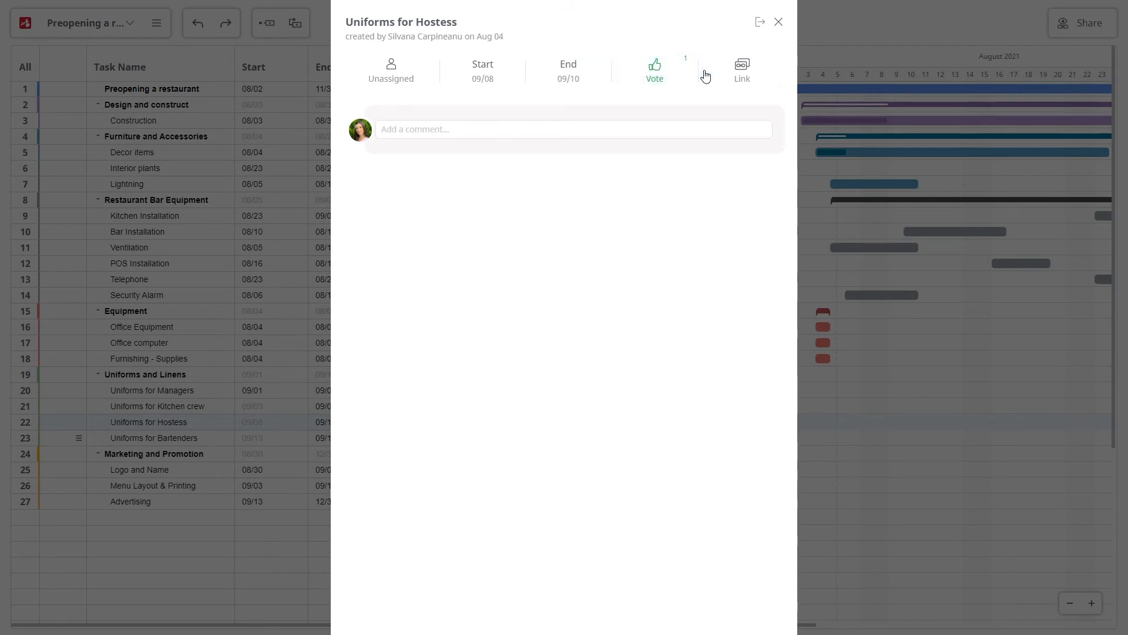
{"action": "mouse_move", "coordinate": [742, 69]}
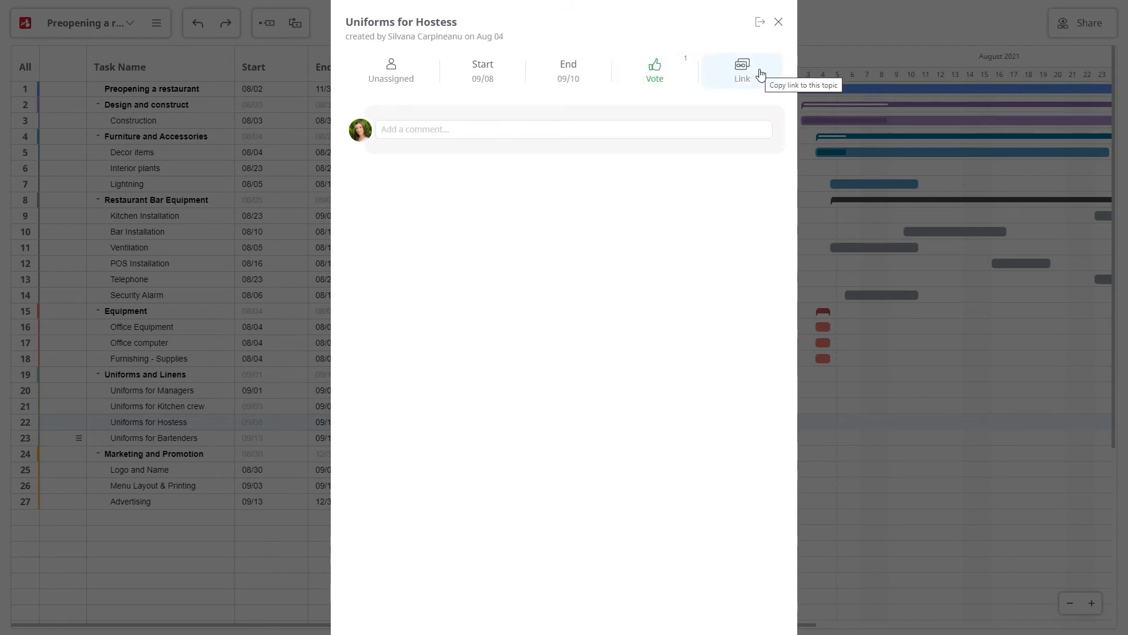
- Write the comment 'What do you think? The hostess should wear a black dress or a red dress?'
{"action": "type", "text": "What do you think? The hostess should wear a"}
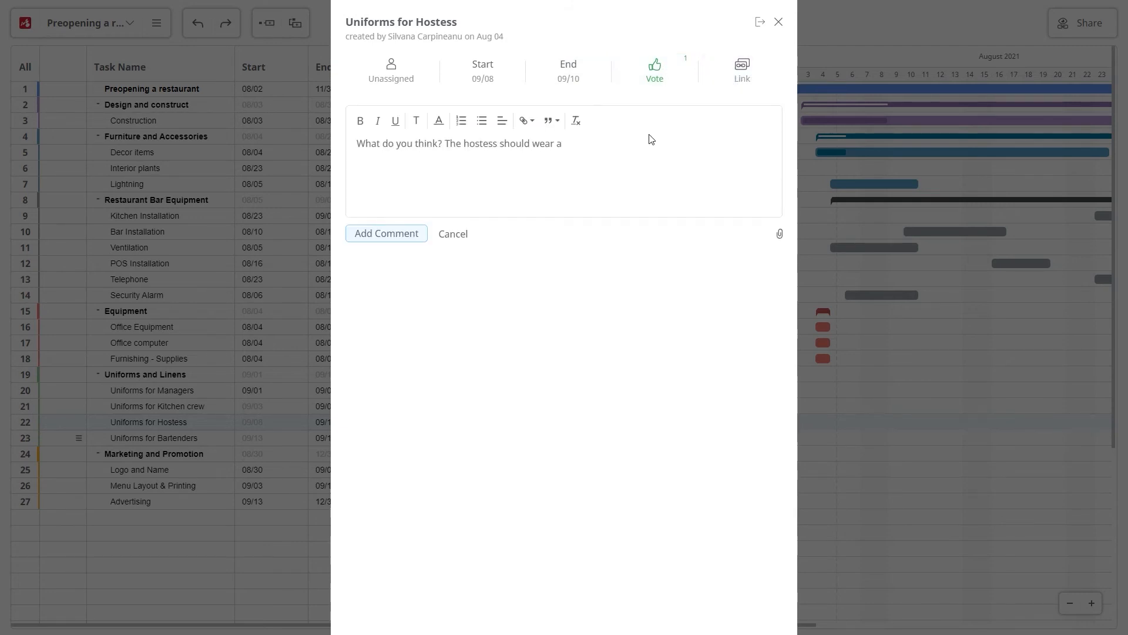
{"action": "type", "text": "black dress or a red dress?"}
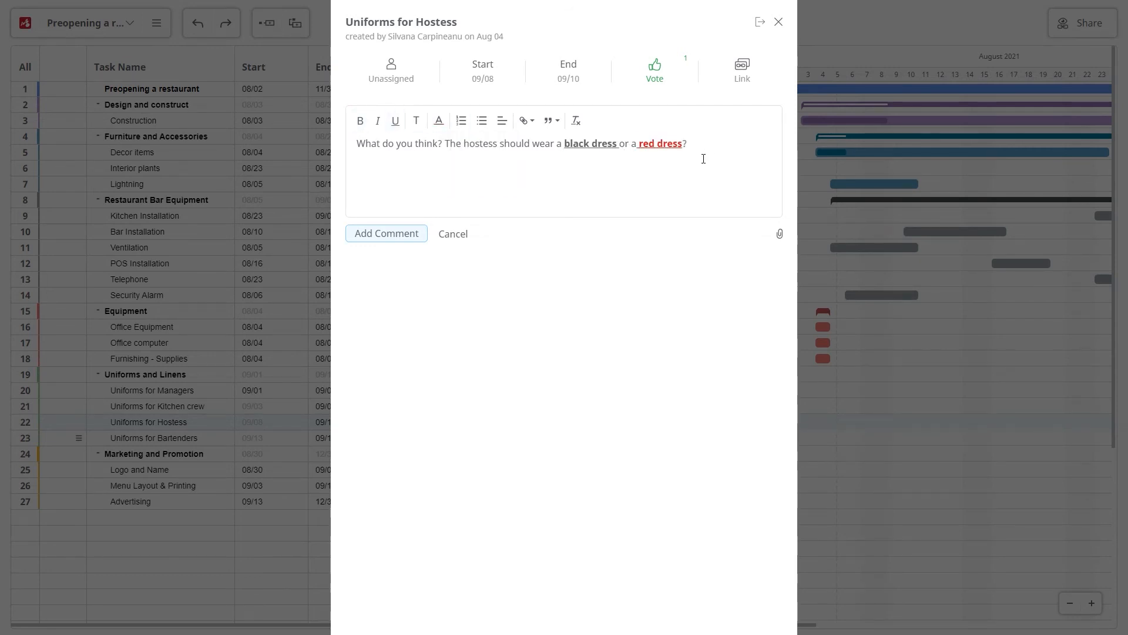
- Attach two dress photos from a chosen source, post the comment, and close the details
{"action": "left_click", "coordinate": [779, 232]}
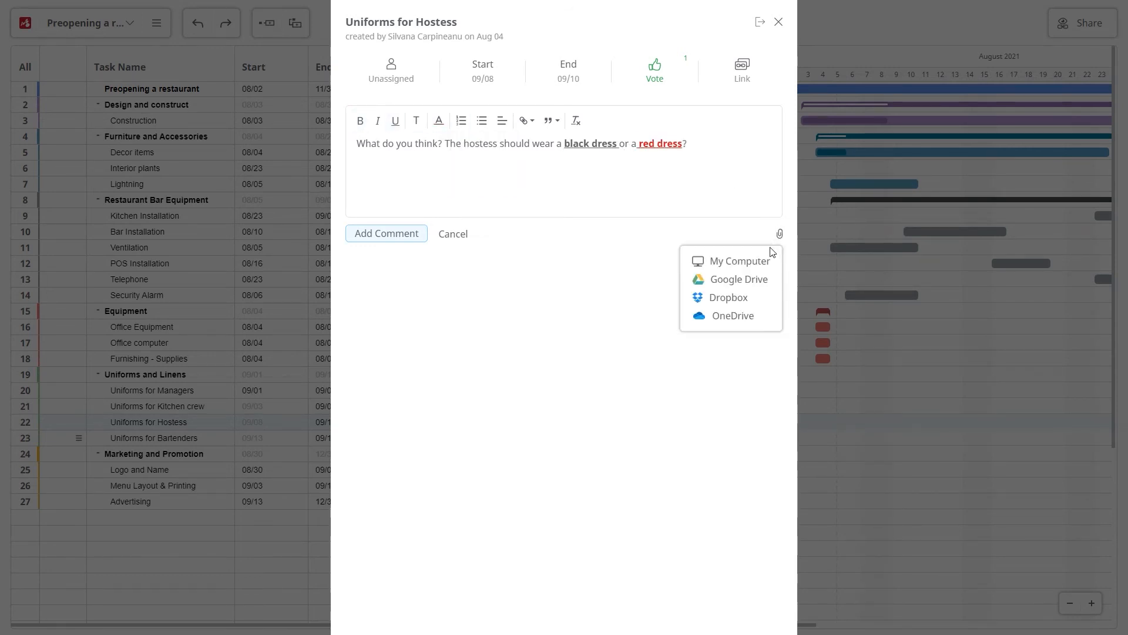
{"action": "mouse_move", "coordinate": [738, 279]}
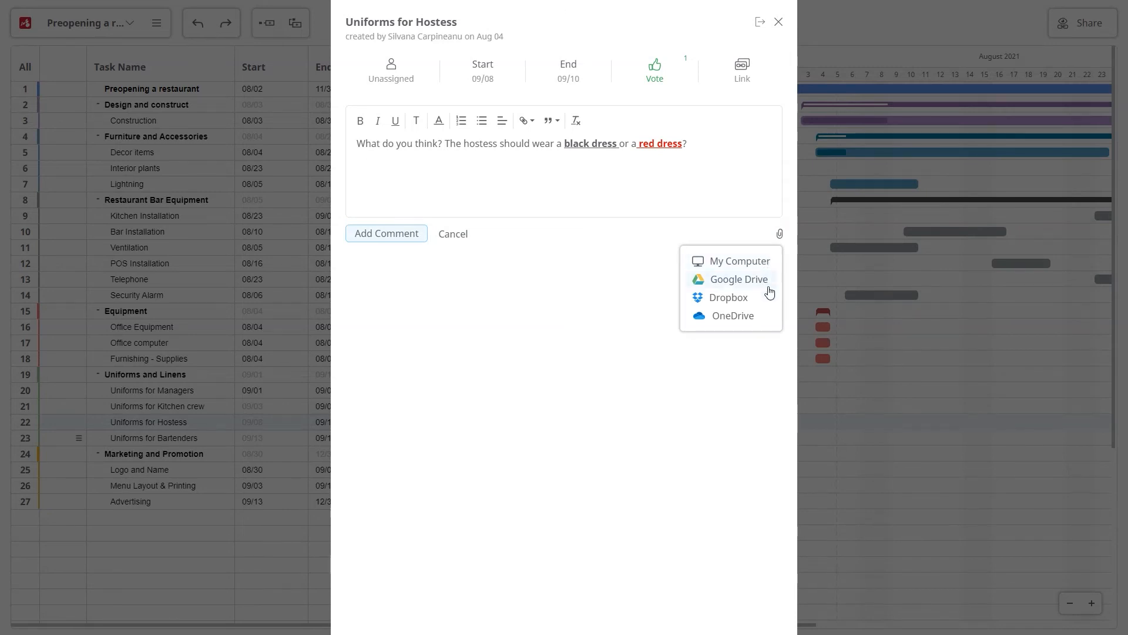
{"action": "mouse_move", "coordinate": [754, 298]}
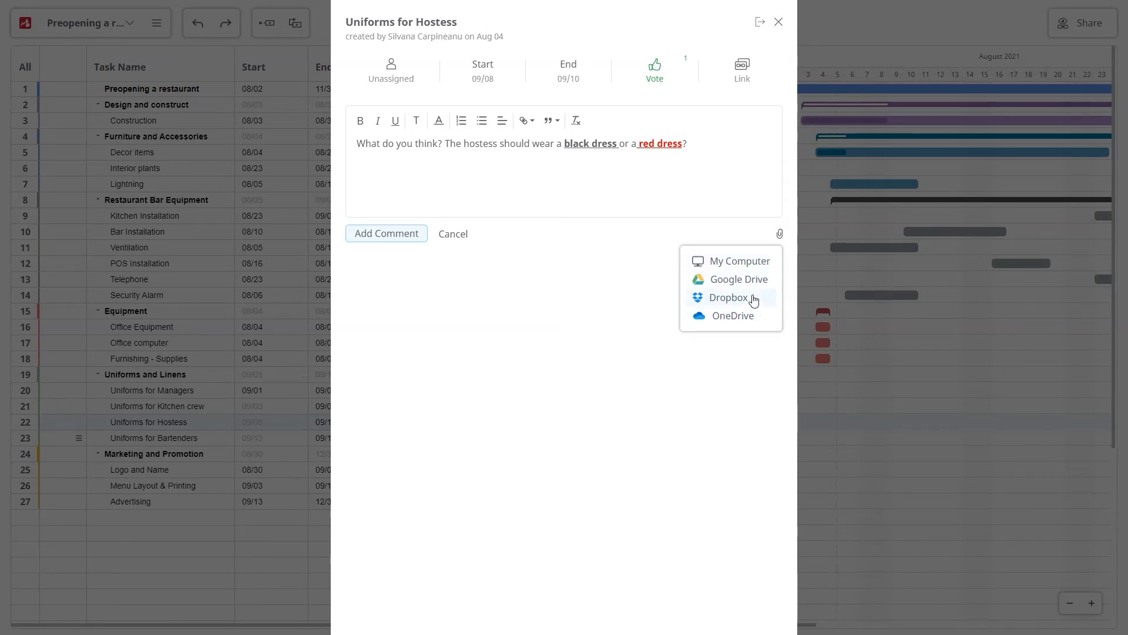
{"action": "left_click", "coordinate": [751, 469]}
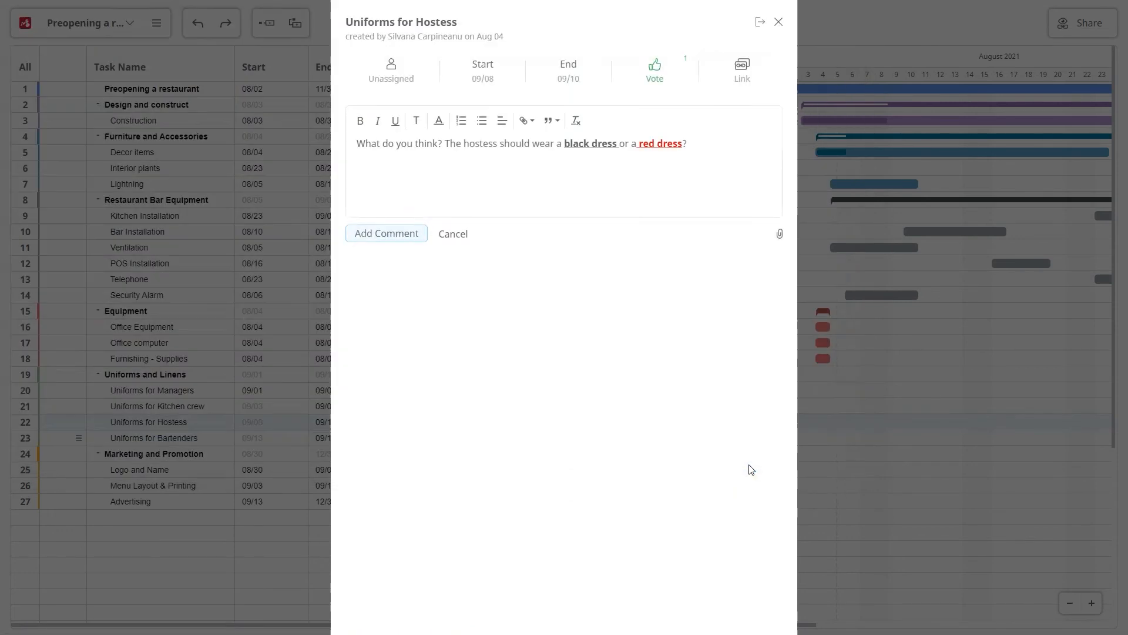
{"action": "left_click", "coordinate": [386, 232]}
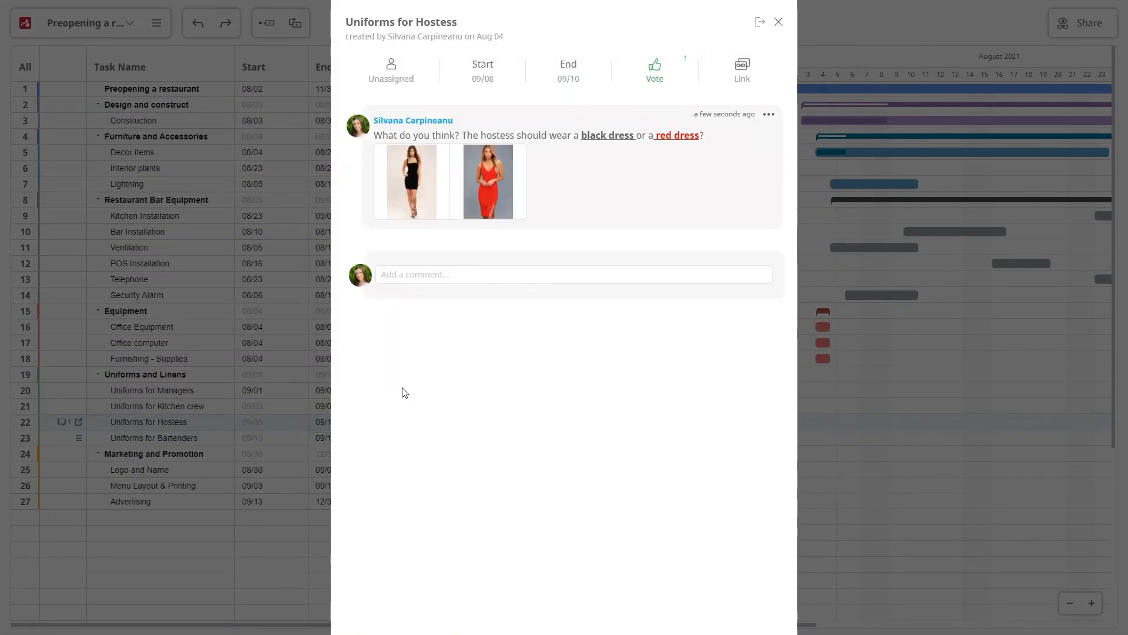
{"action": "left_click", "coordinate": [779, 22]}
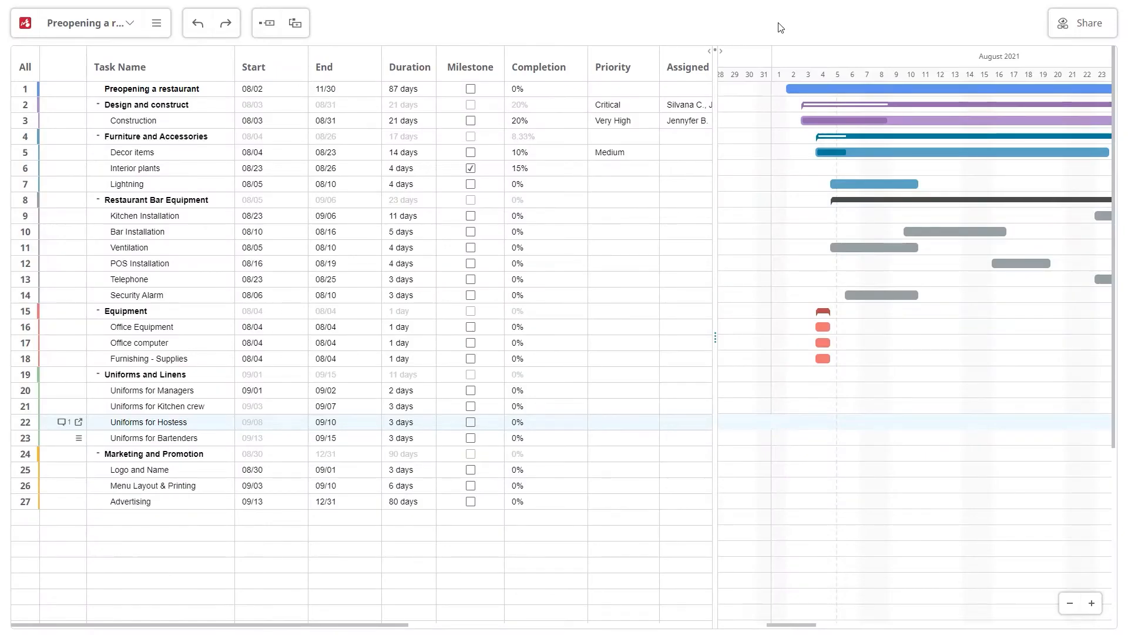
{"action": "left_click", "coordinate": [294, 22]}
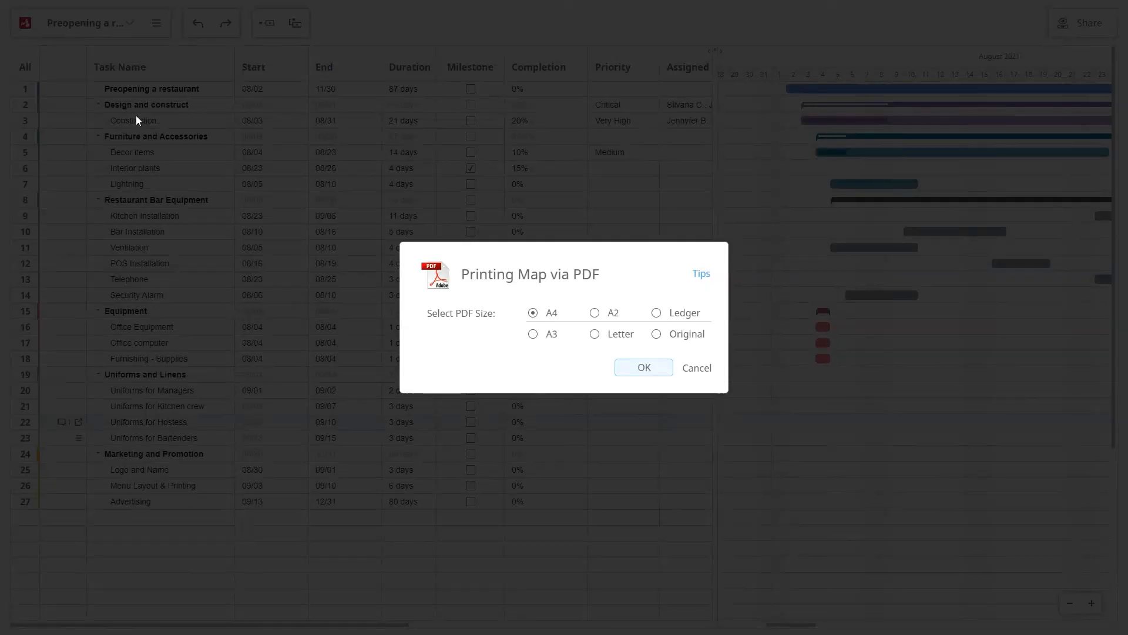
{"action": "left_click", "coordinate": [156, 22]}
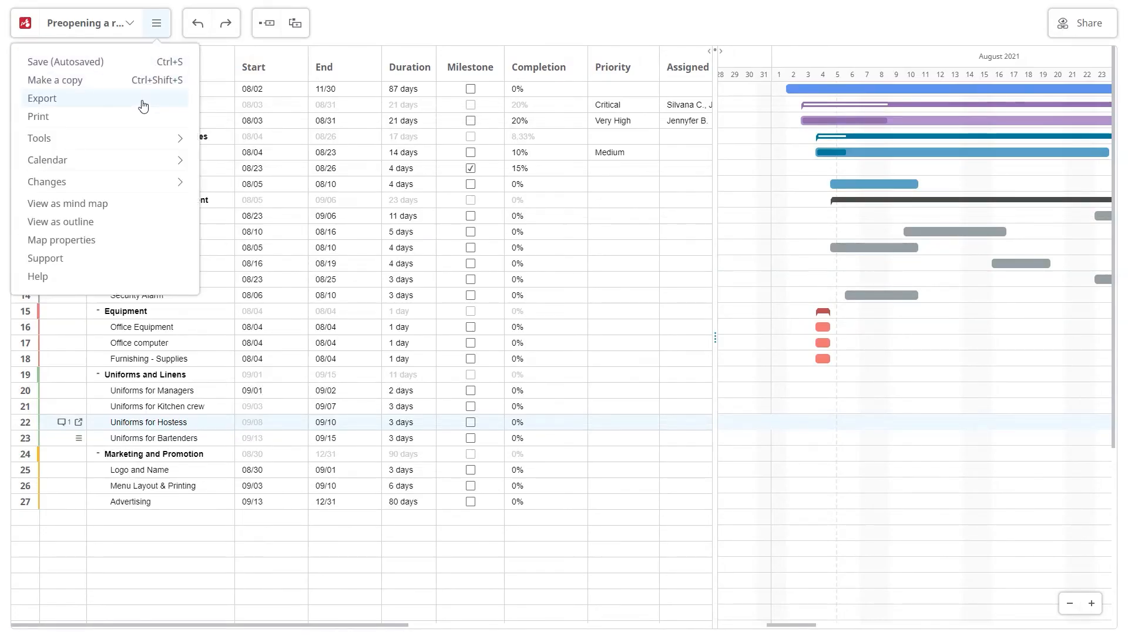
{"action": "left_click", "coordinate": [42, 99]}
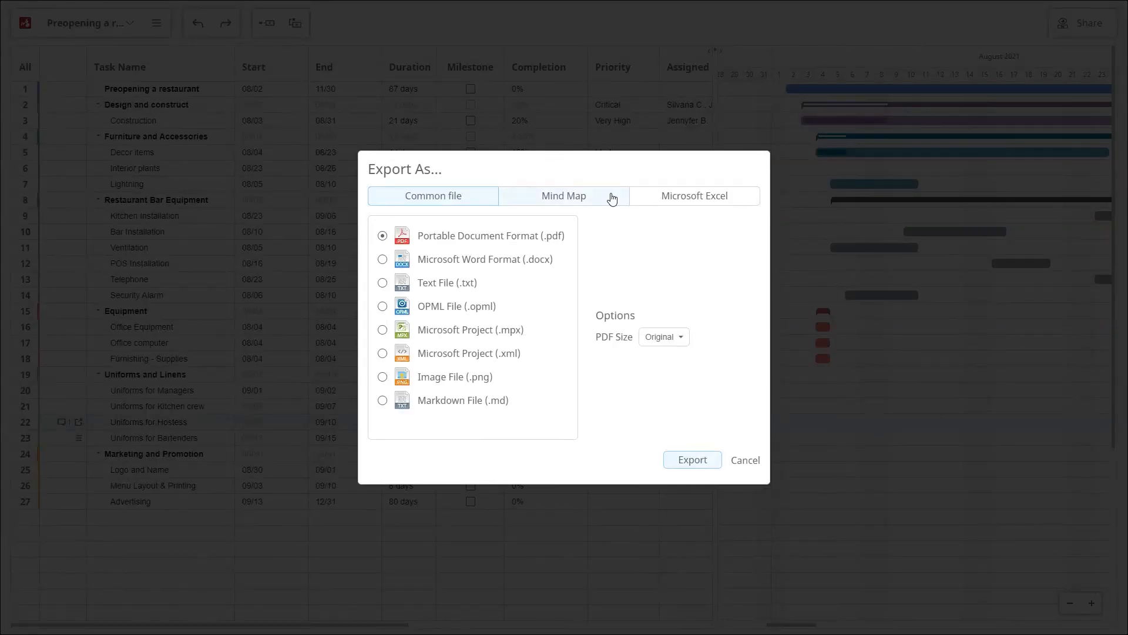
{"action": "left_click", "coordinate": [693, 197]}
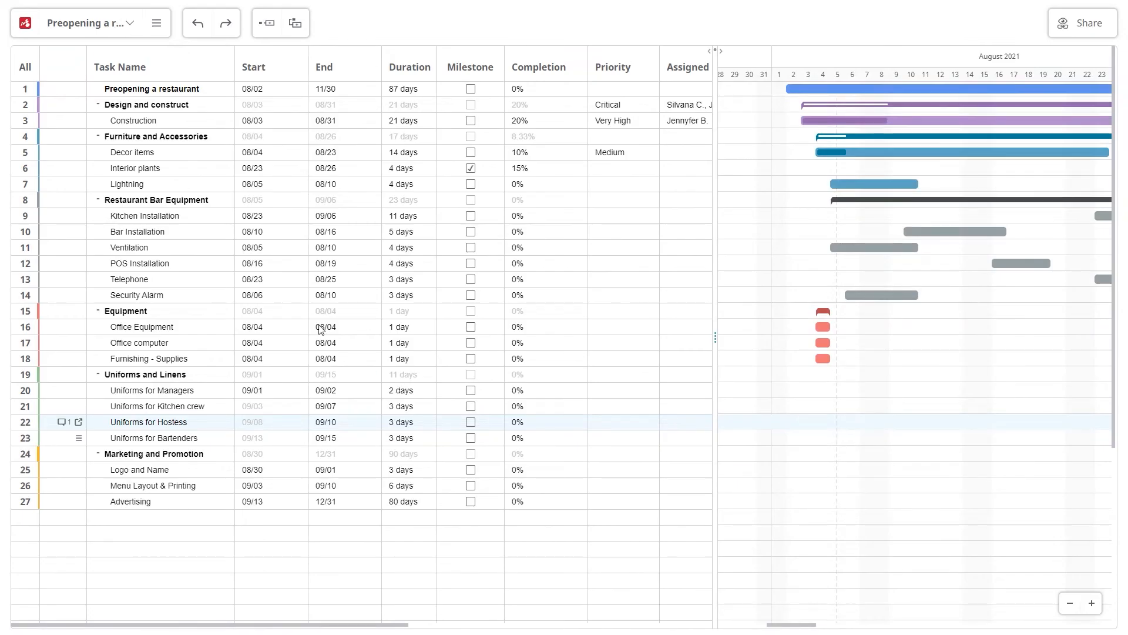
{"action": "left_click", "coordinate": [157, 22]}
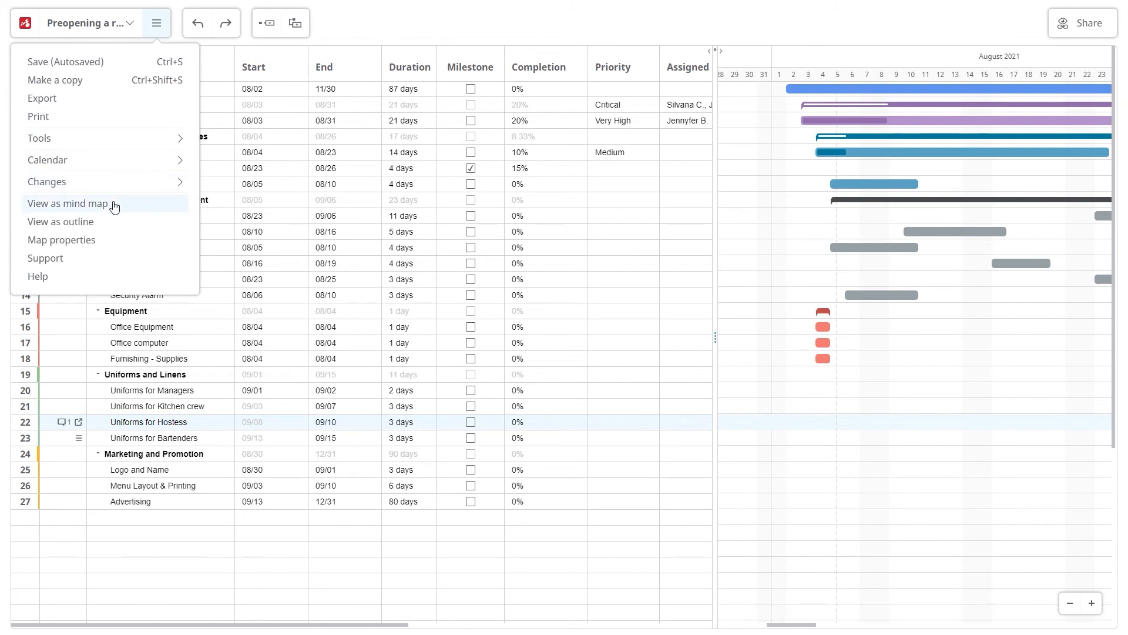
{"action": "left_click", "coordinate": [68, 203]}
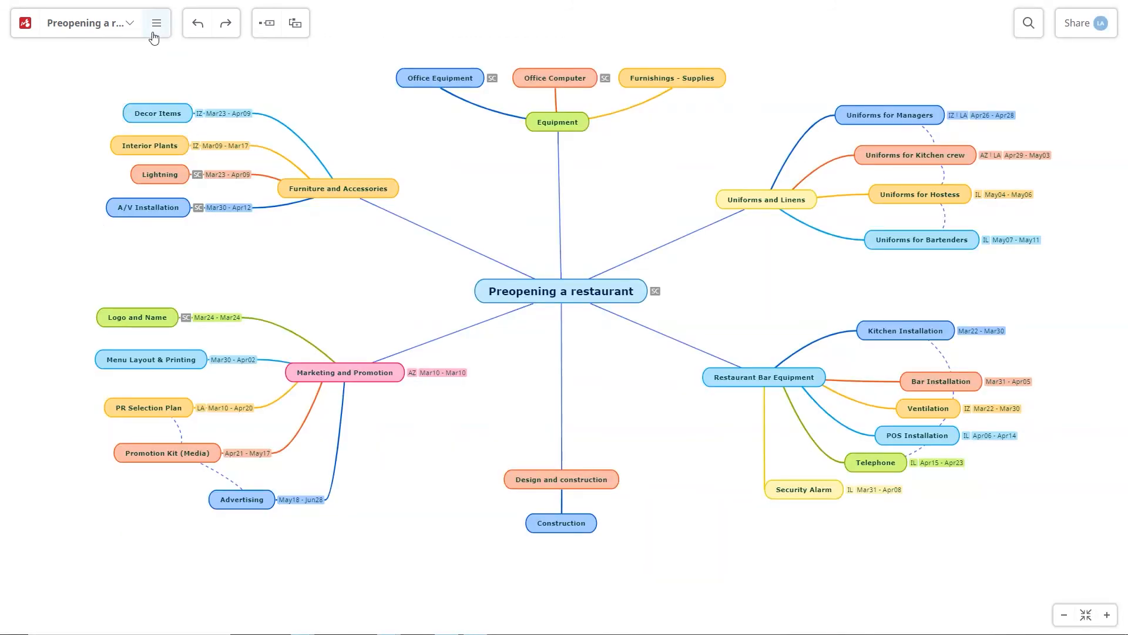
{"action": "left_click", "coordinate": [157, 22]}
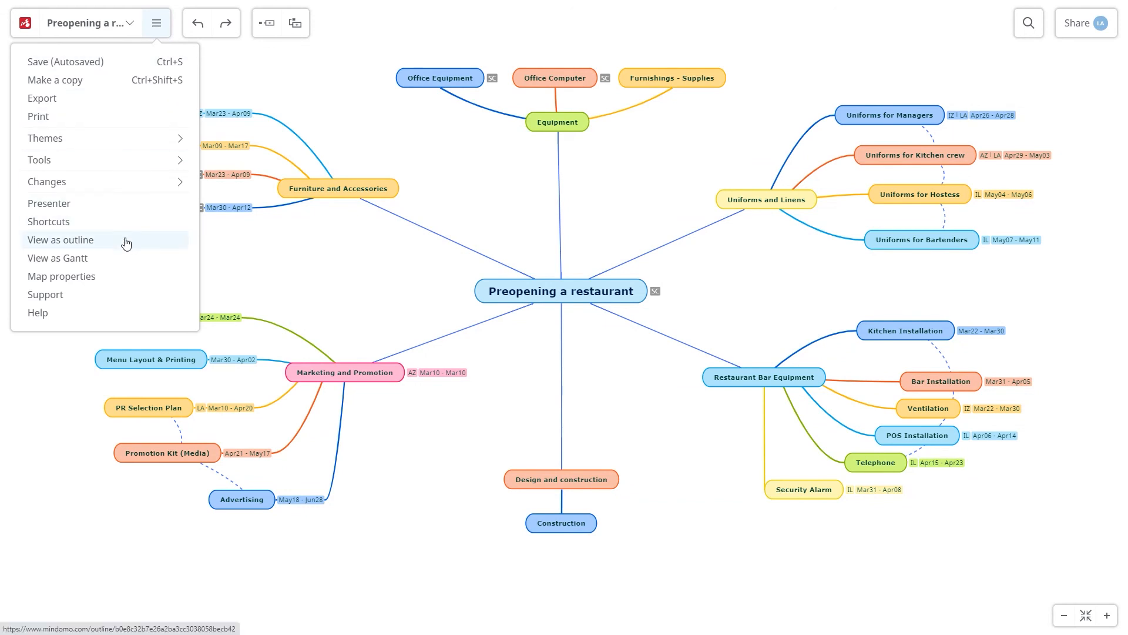
{"action": "left_click", "coordinate": [60, 240]}
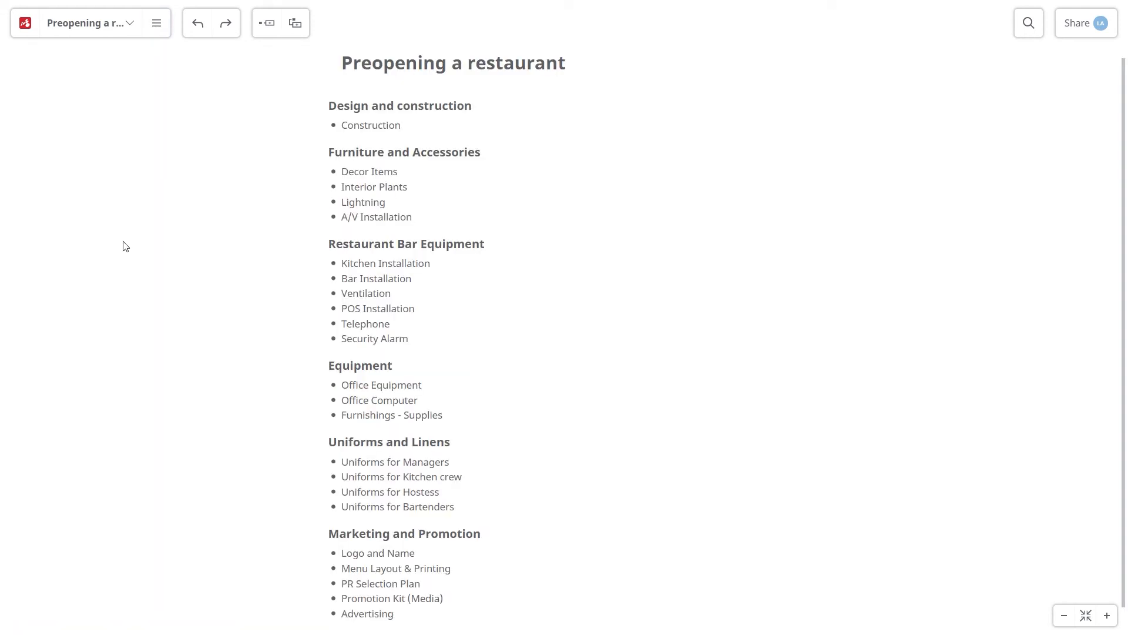
{"action": "left_click", "coordinate": [156, 23]}
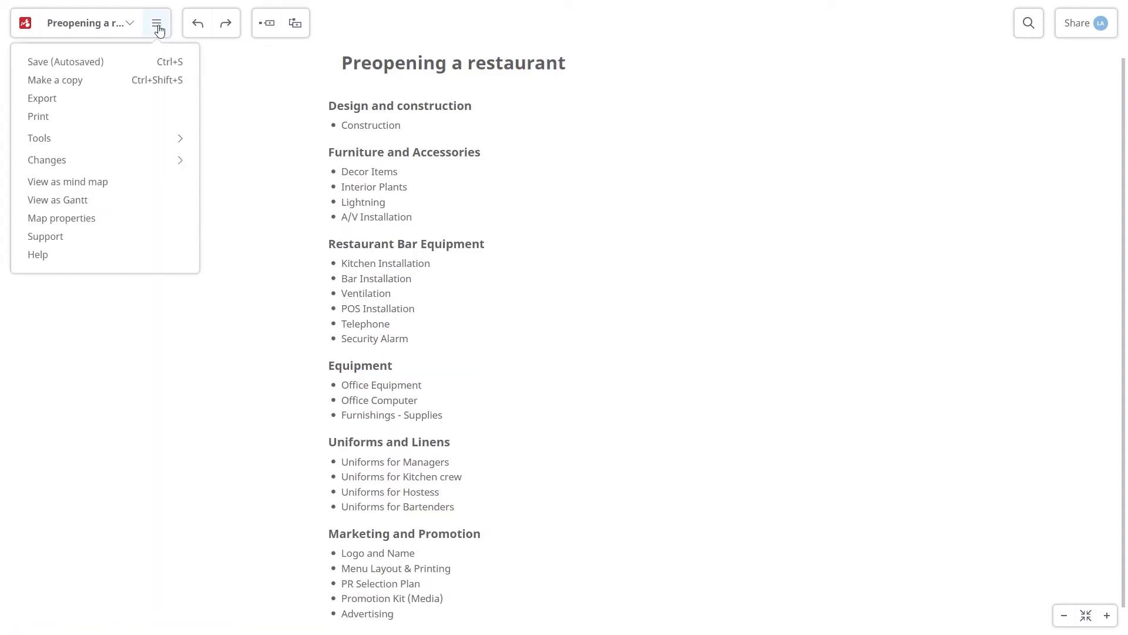
{"action": "left_click", "coordinate": [58, 199]}
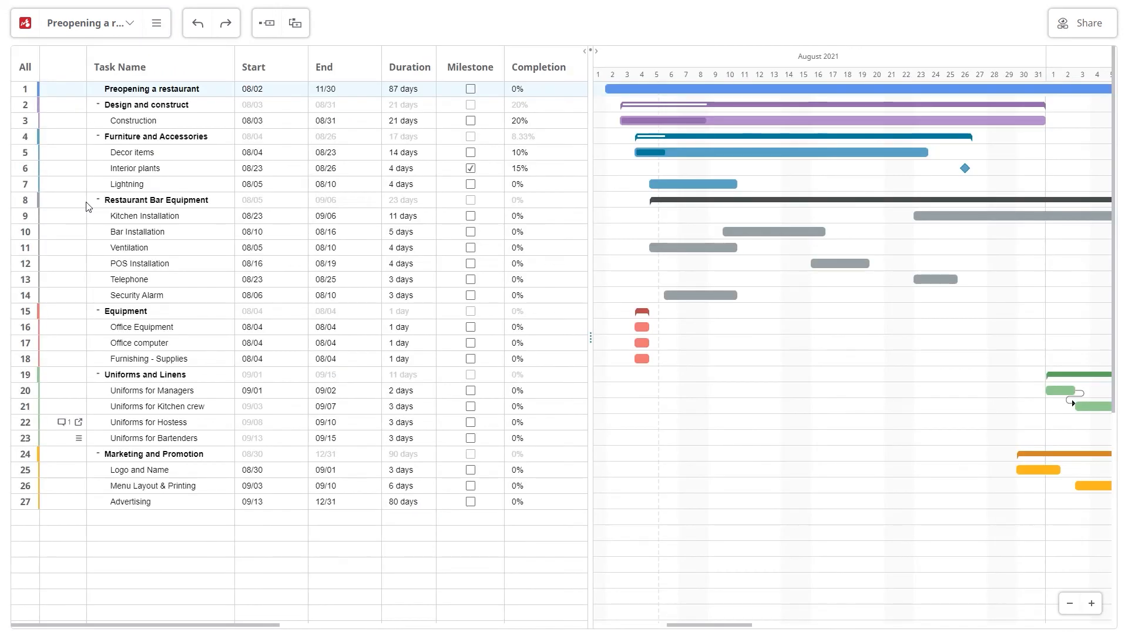